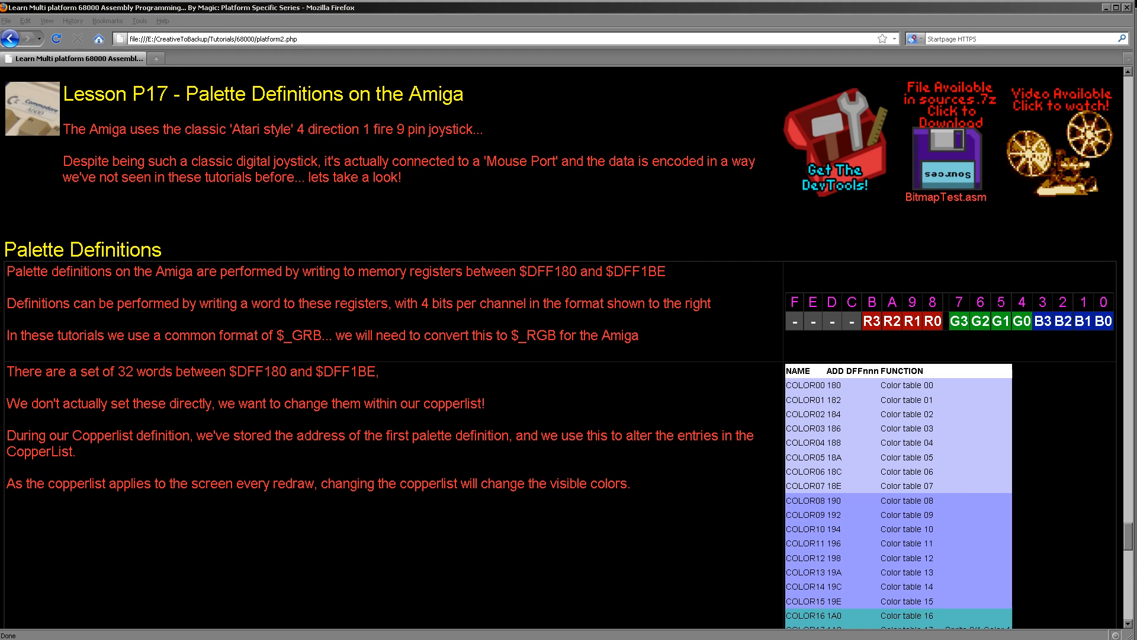
mouse_move(709, 587)
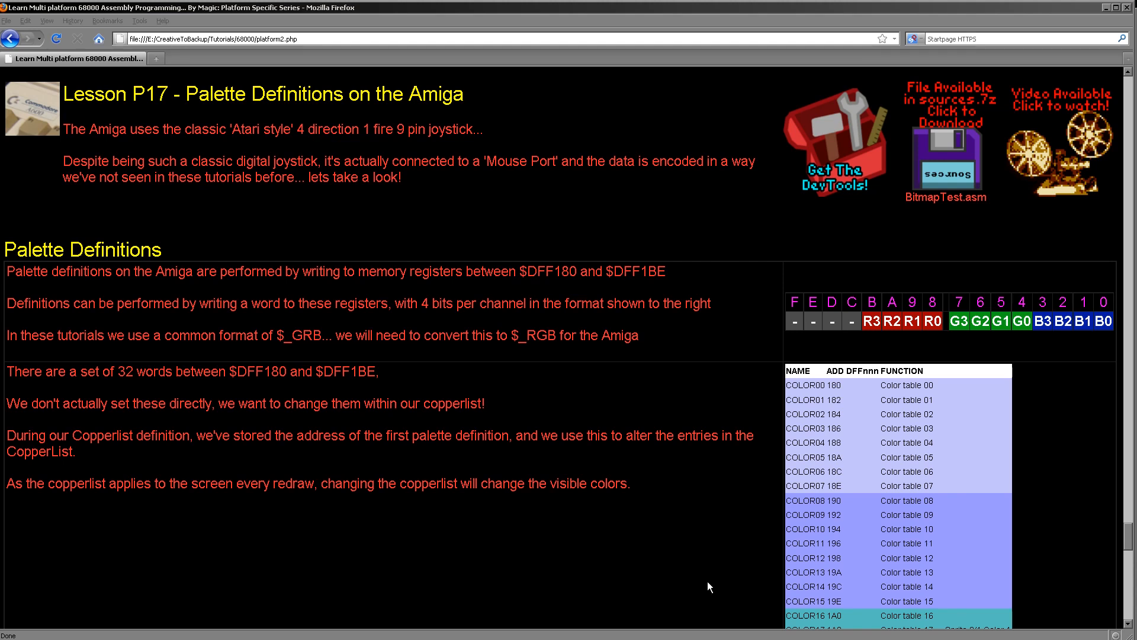
Scroll the Palette Definitions page down to the COLOR00–COLOR31 register table
scroll("down", 3)
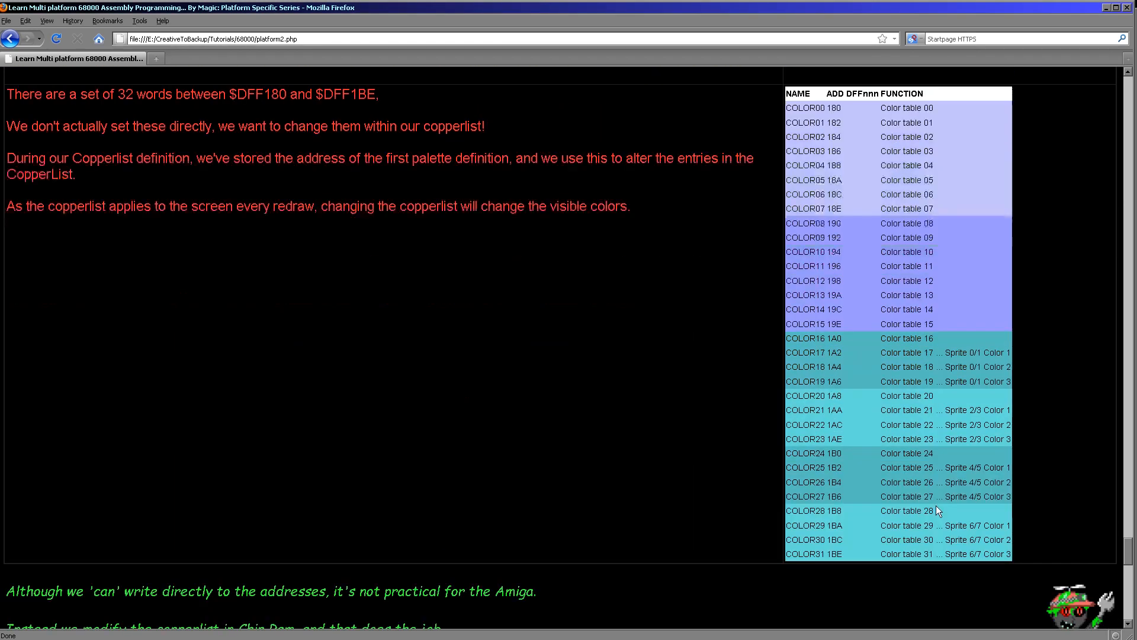
mouse_move(915, 536)
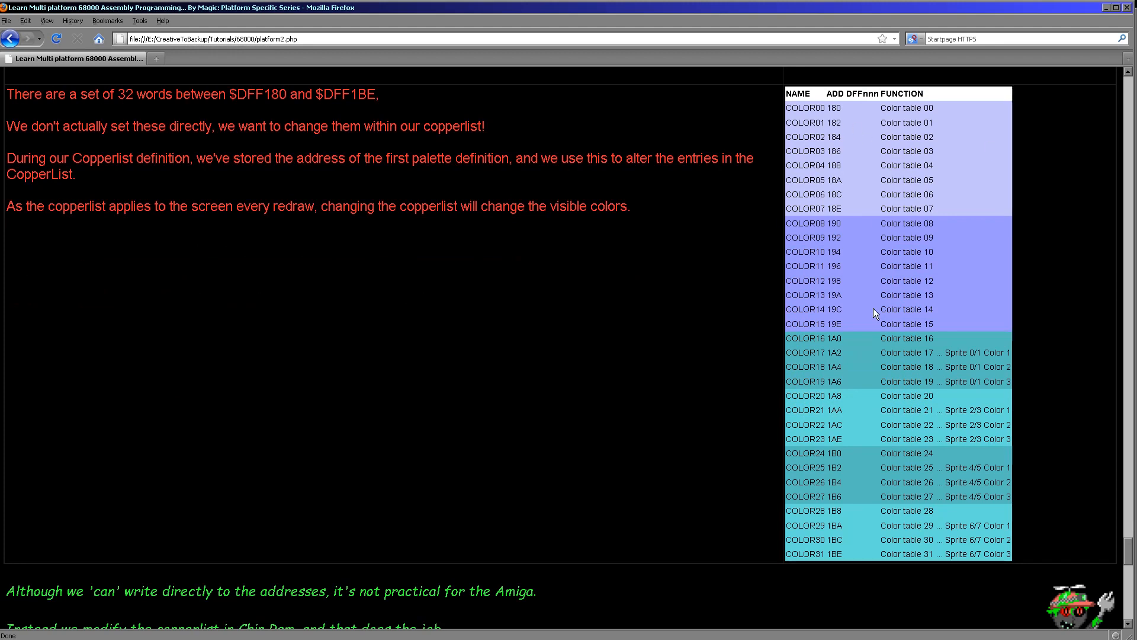
mouse_move(910, 151)
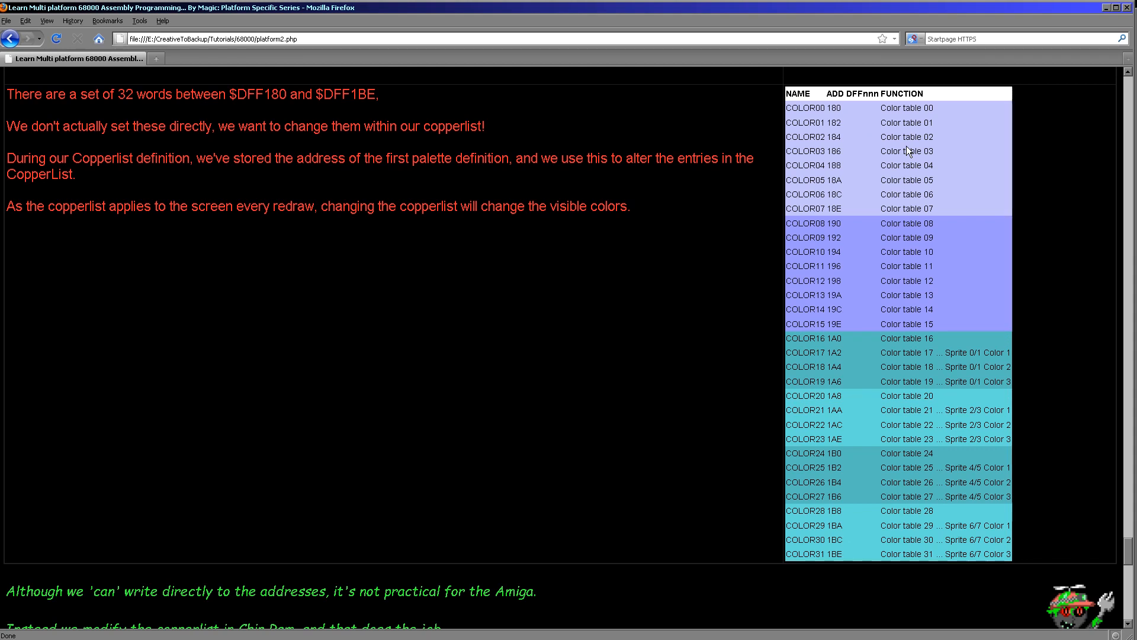
mouse_move(975, 351)
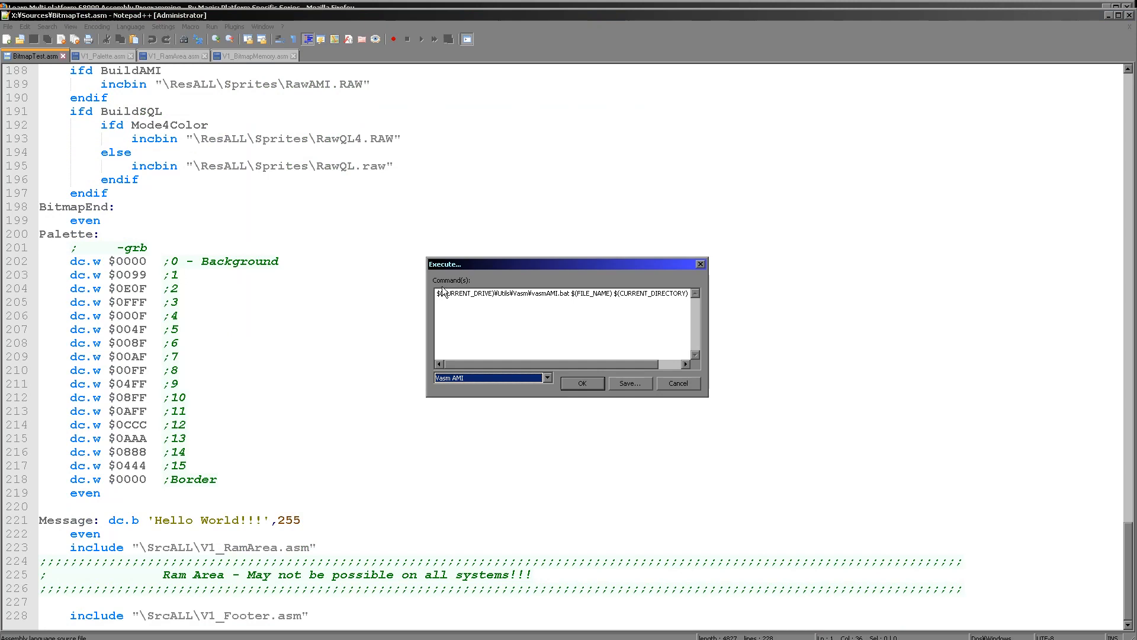
Confirm the Execute dialog to assemble BitmapTest.asm and launch it in FS-UAE
left_click(580, 383)
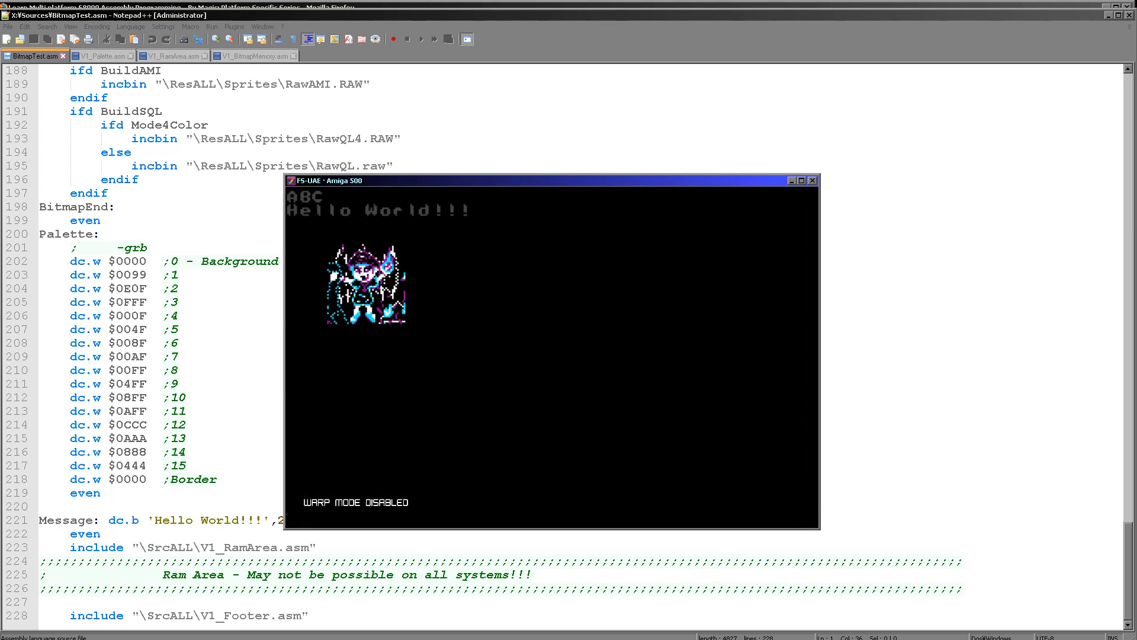
mouse_move(375, 229)
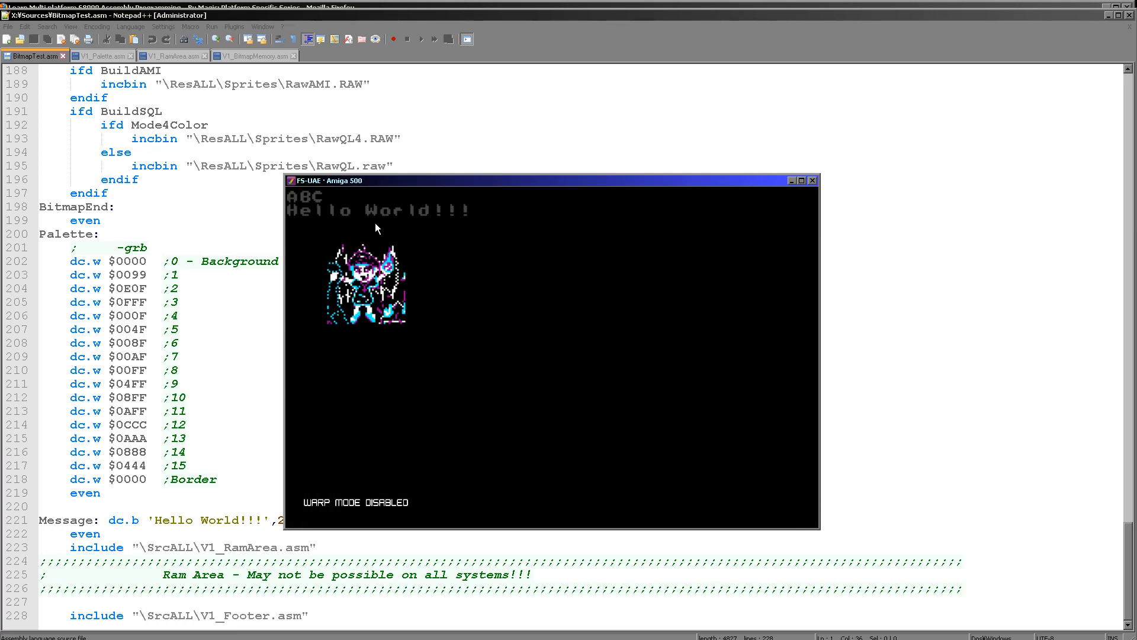
mouse_move(393, 284)
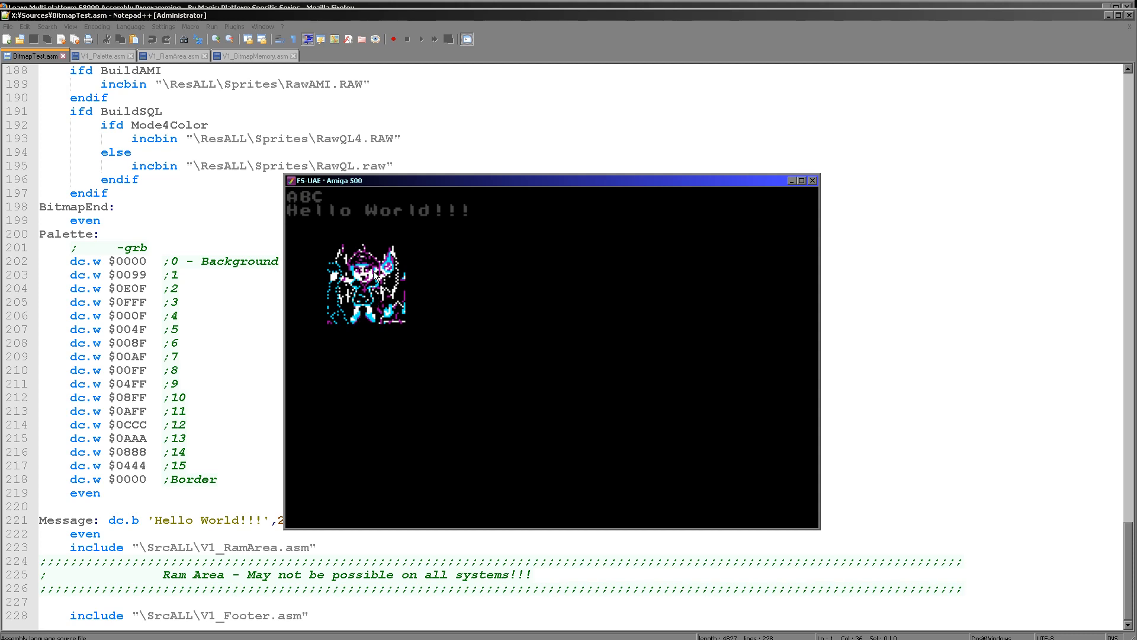
mouse_move(808, 195)
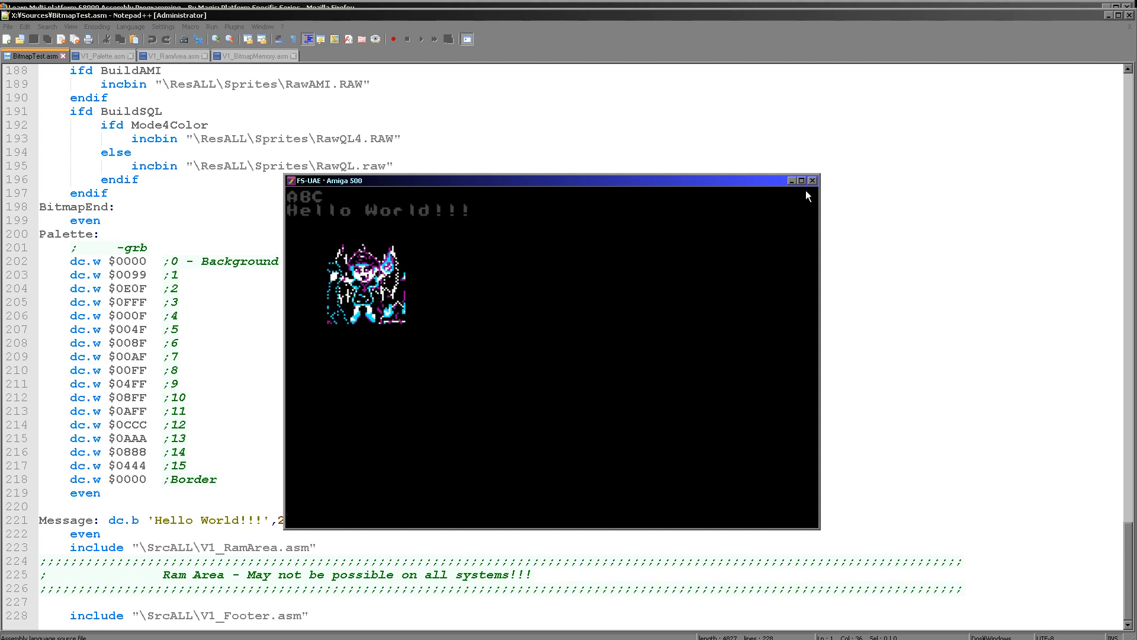
Close FS-UAE and highlight a colour word under the Palette label in BitmapTest.asm
left_click(813, 181)
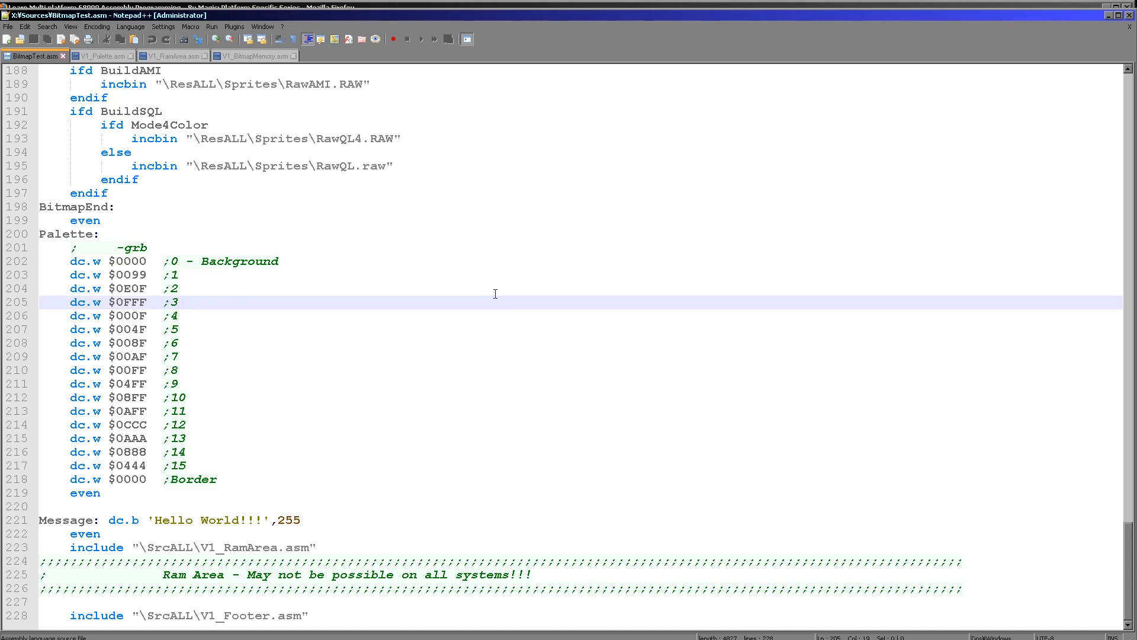
left_click(100, 233)
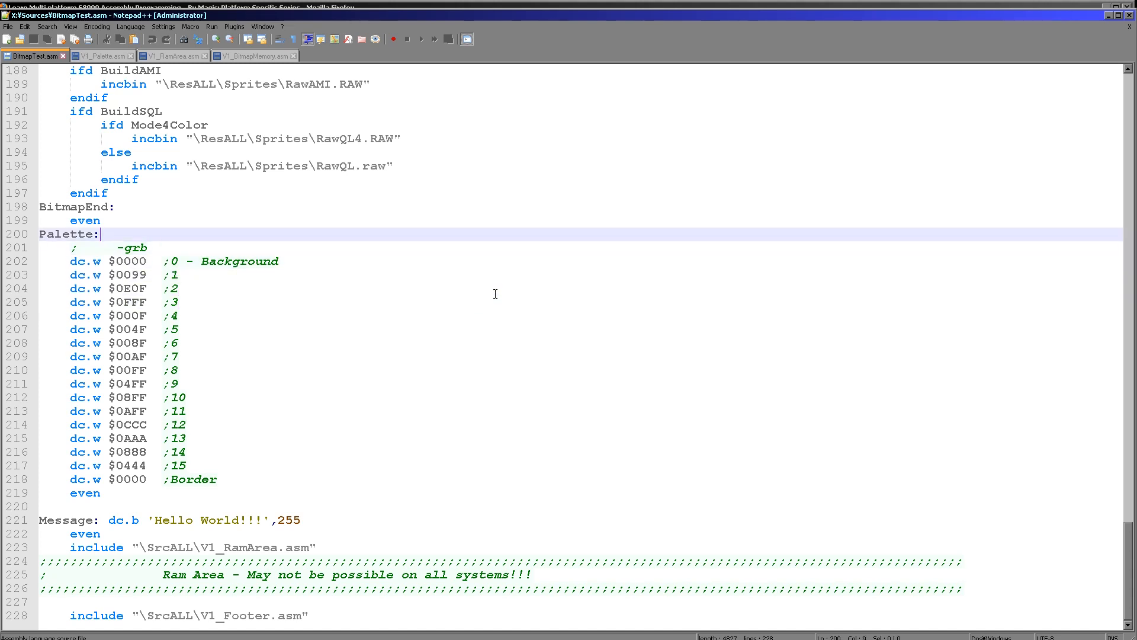
double_click(67, 233)
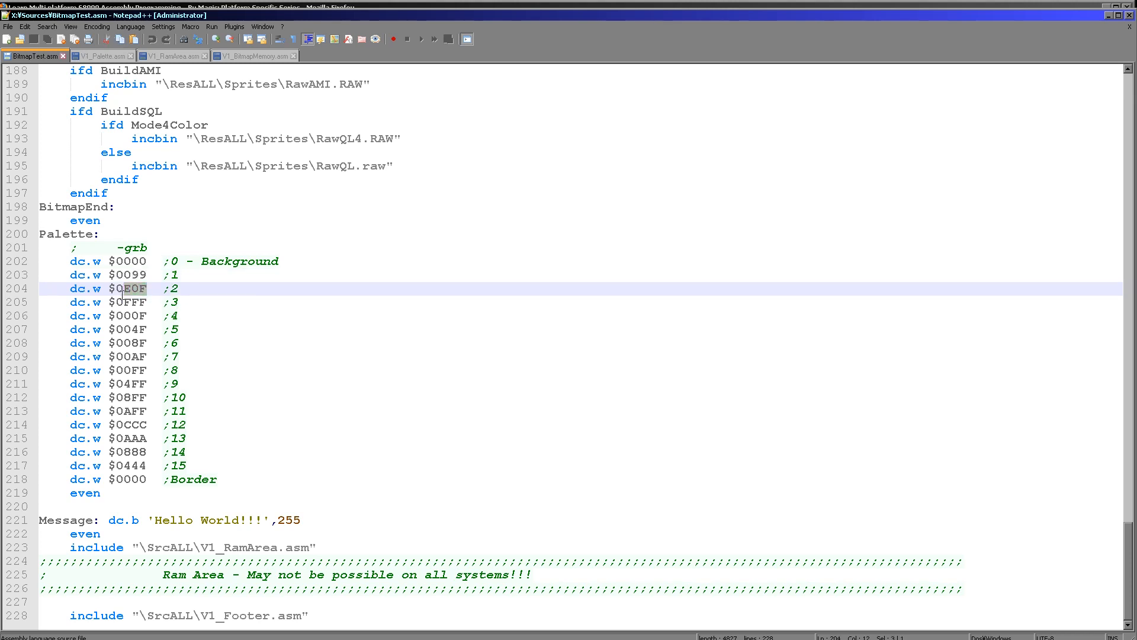
mouse_move(136, 248)
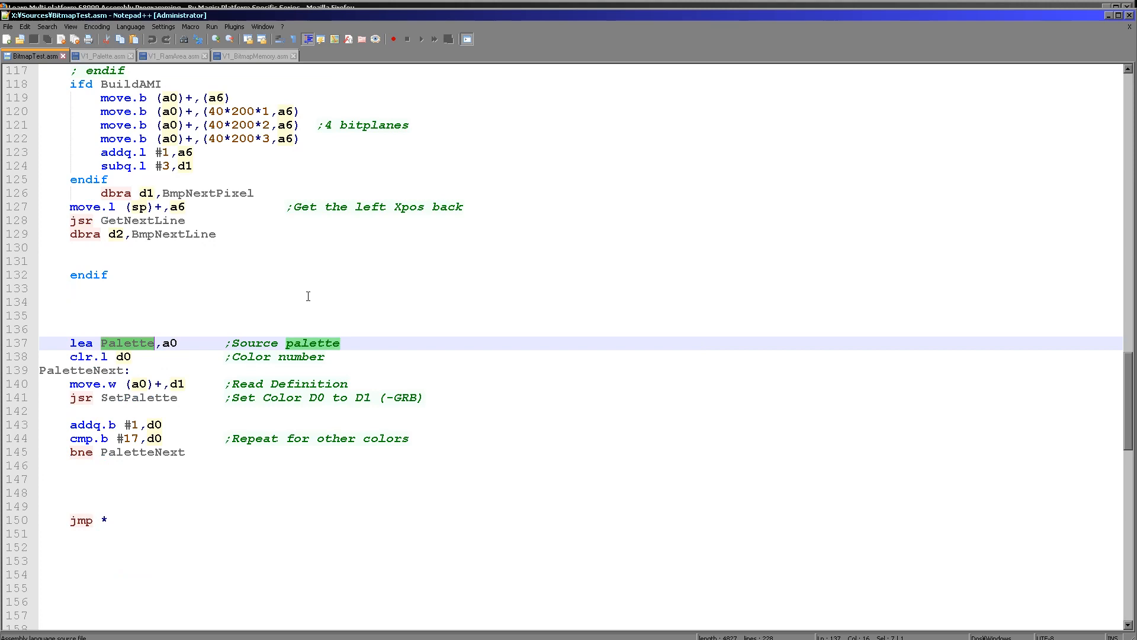
mouse_move(138, 334)
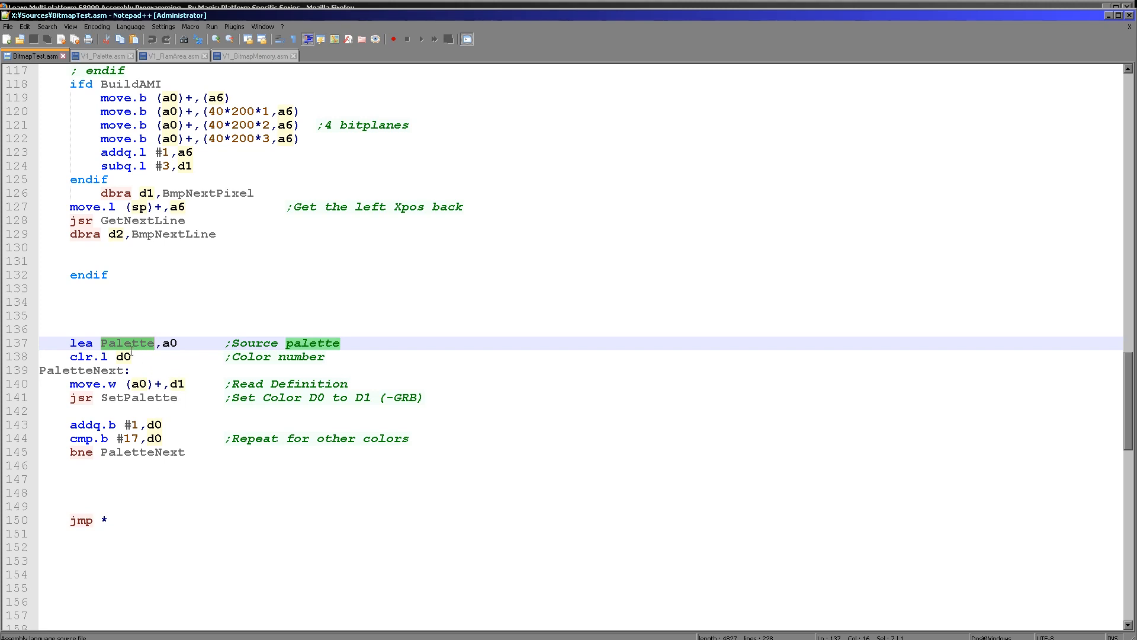
Follow the SetPalette call into V1_Palette.asm, then move on to V1_BitmapMemory.asm's copperlist entries
double_click(138, 398)
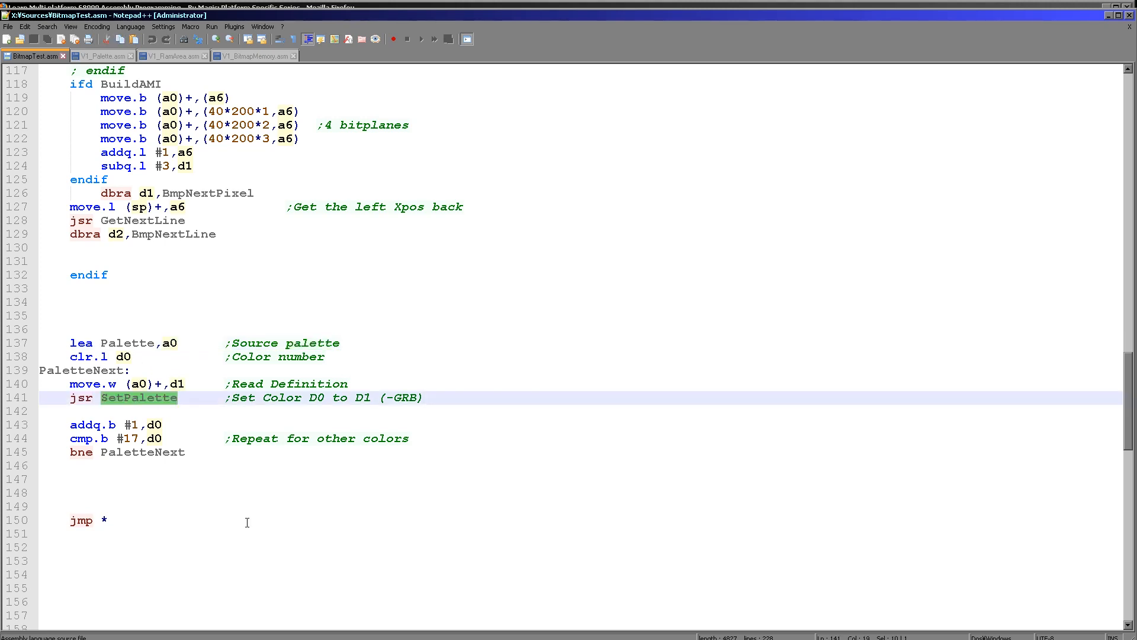
mouse_move(266, 531)
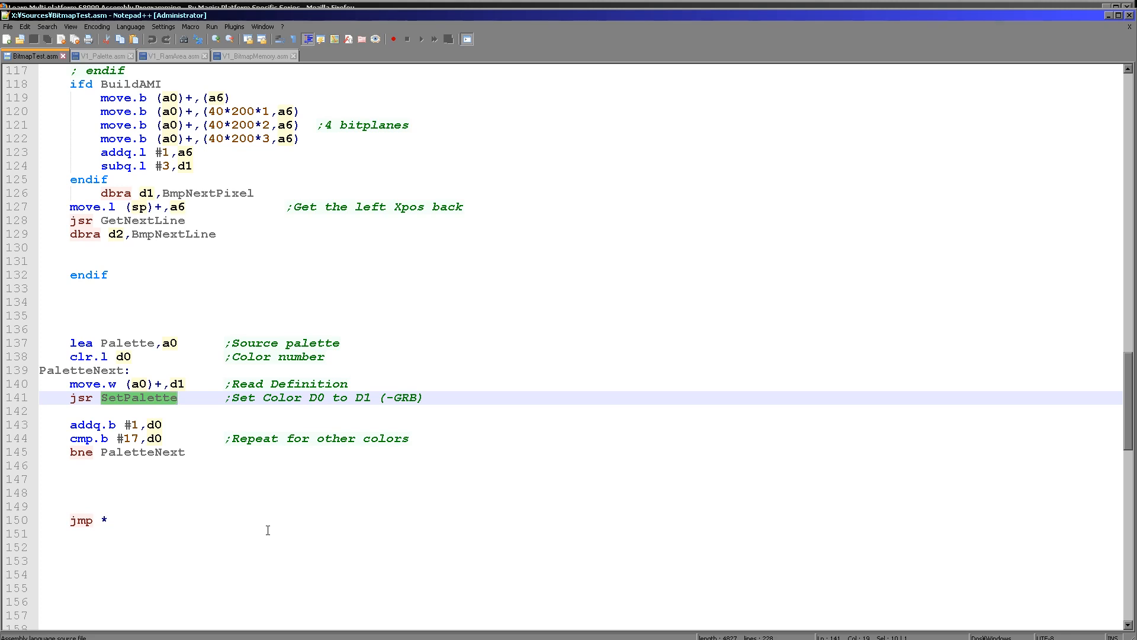
mouse_move(62, 106)
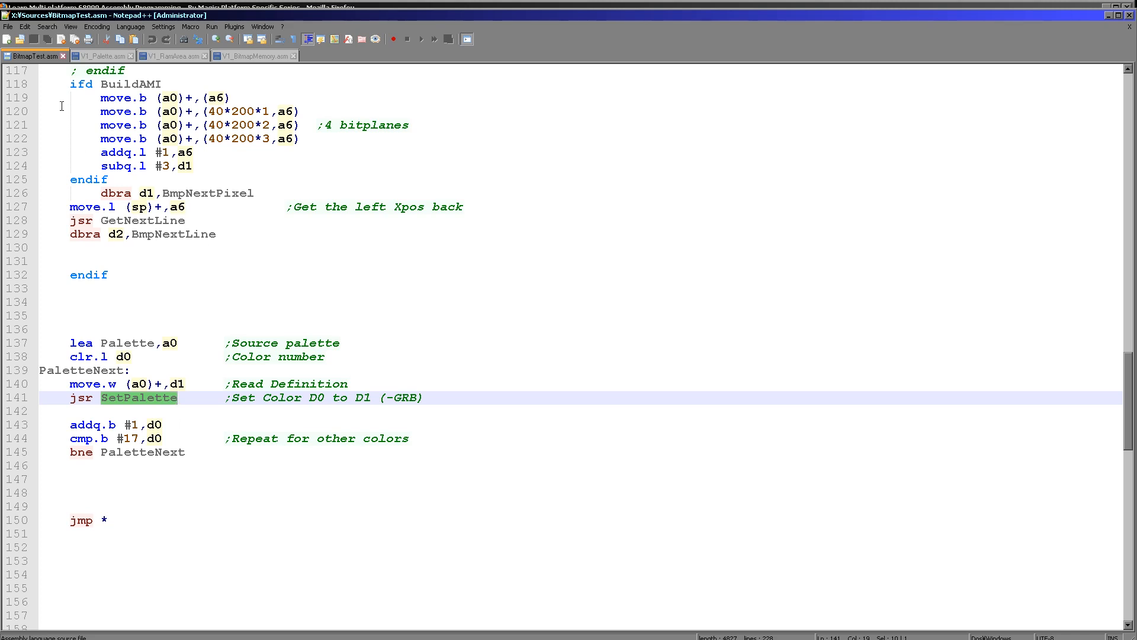
left_click(99, 55)
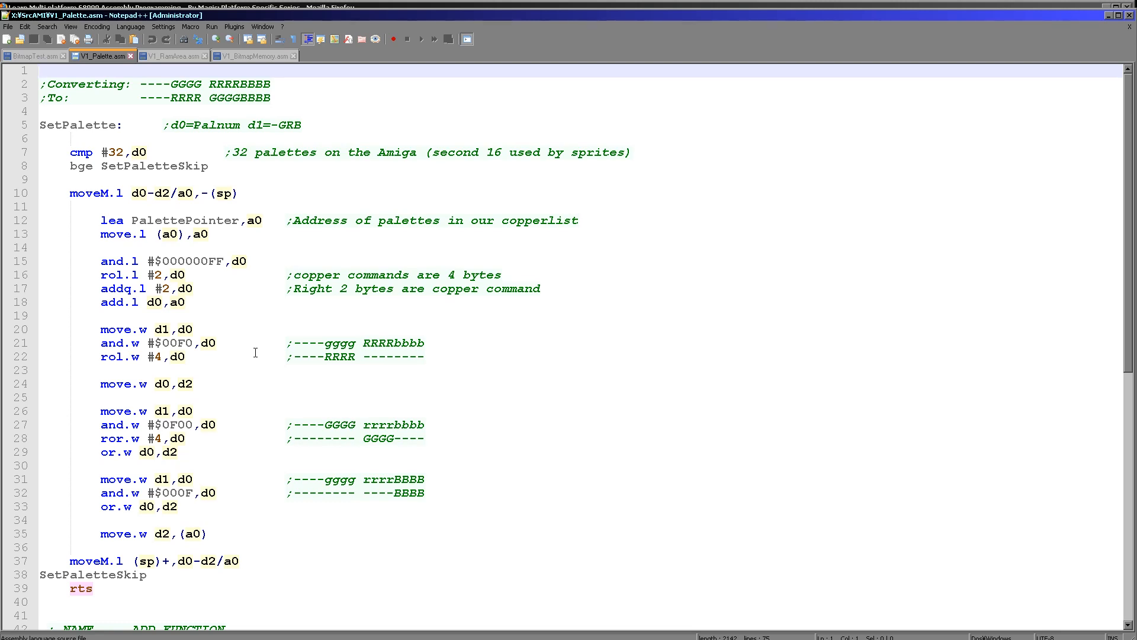
left_click(254, 56)
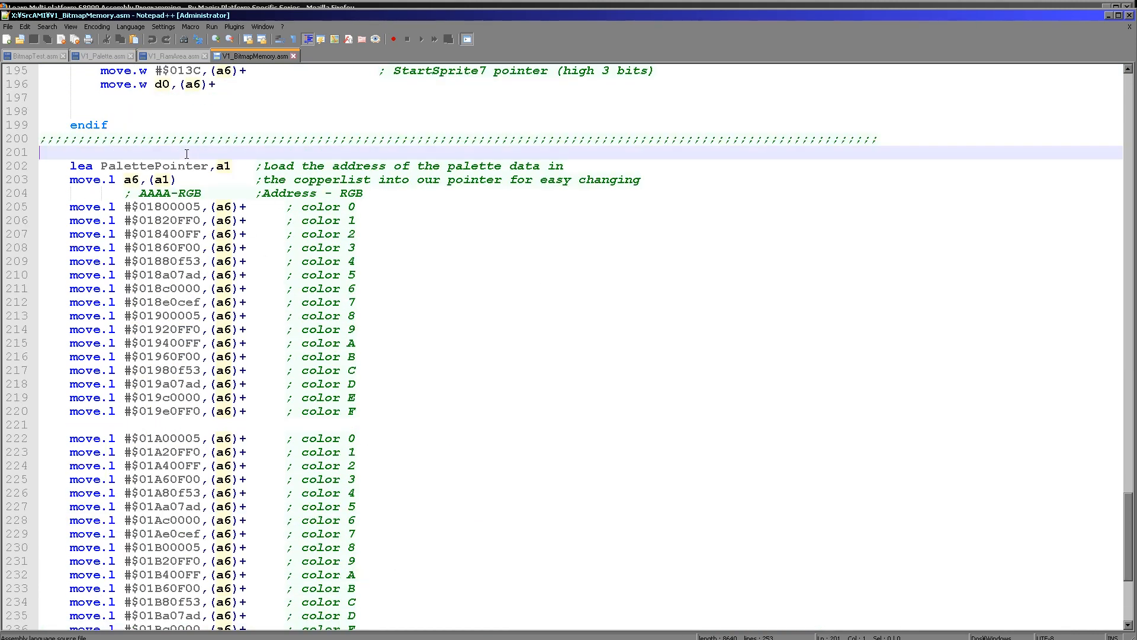
scroll("down", 3)
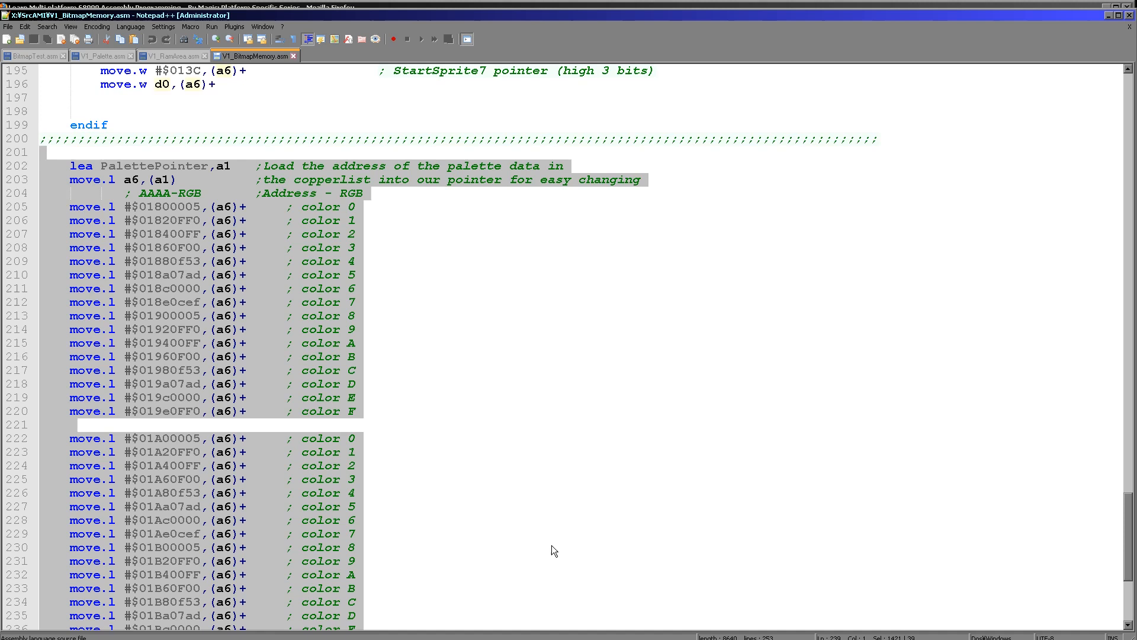
left_click(454, 358)
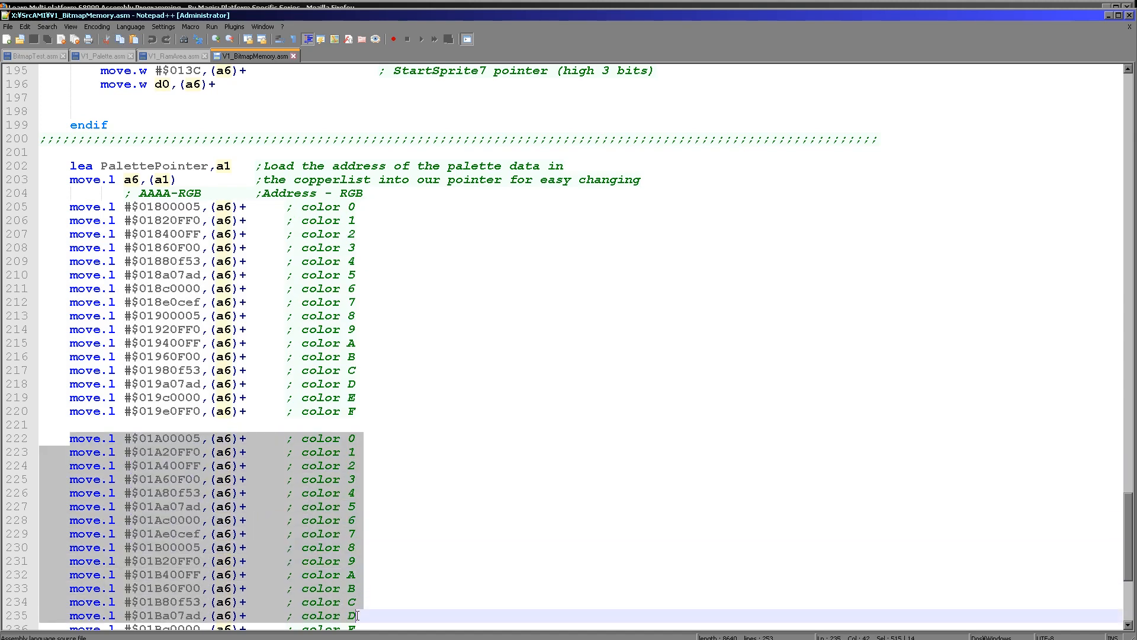
scroll("down", 3)
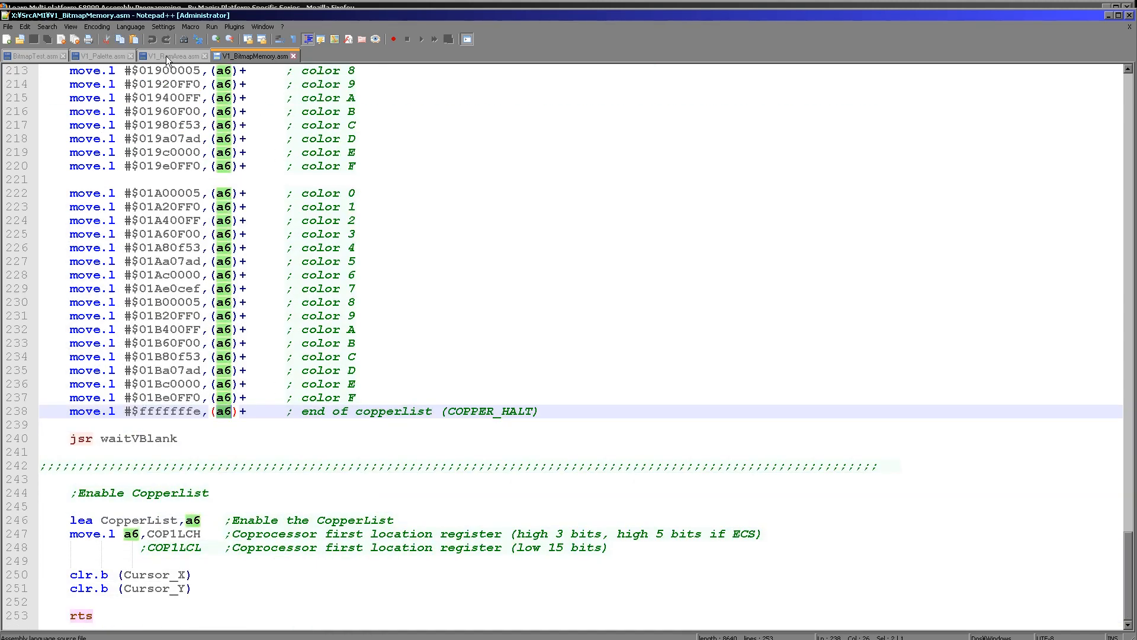
Highlight the CopperList label in V1_RamArea.asm, then return to V1_BitmapMemory.asm
left_click(169, 56)
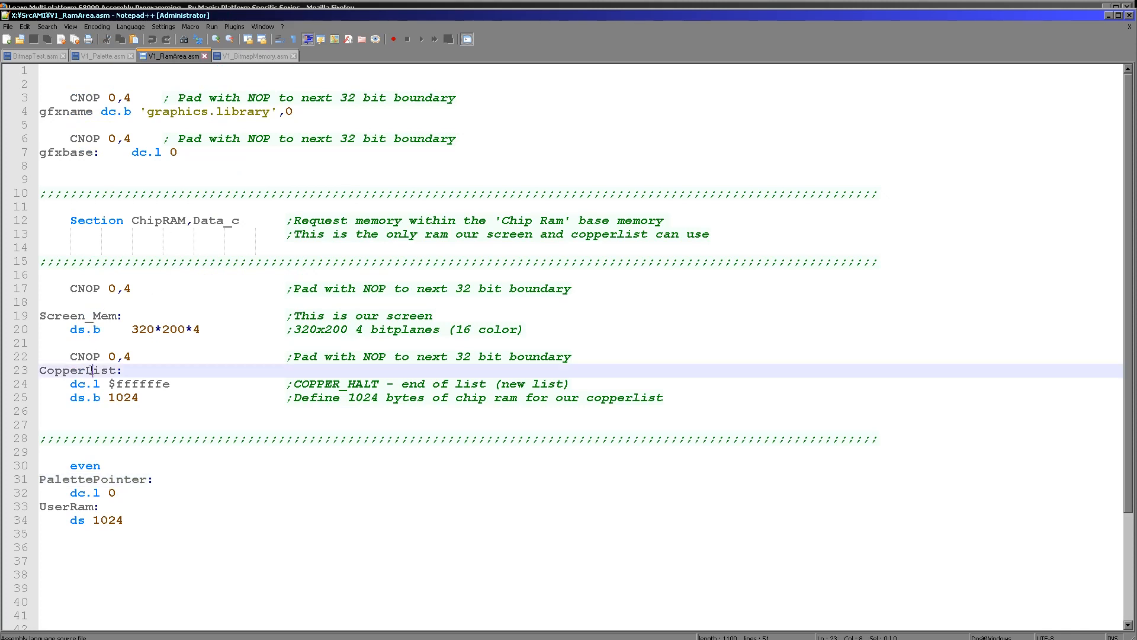
double_click(78, 370)
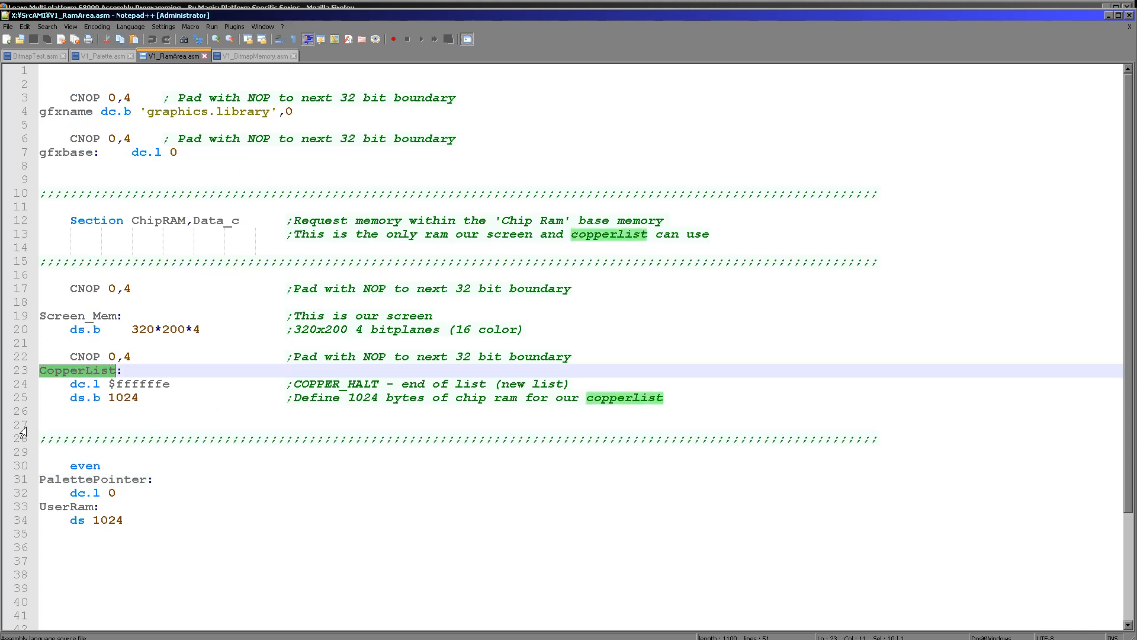
left_click(253, 56)
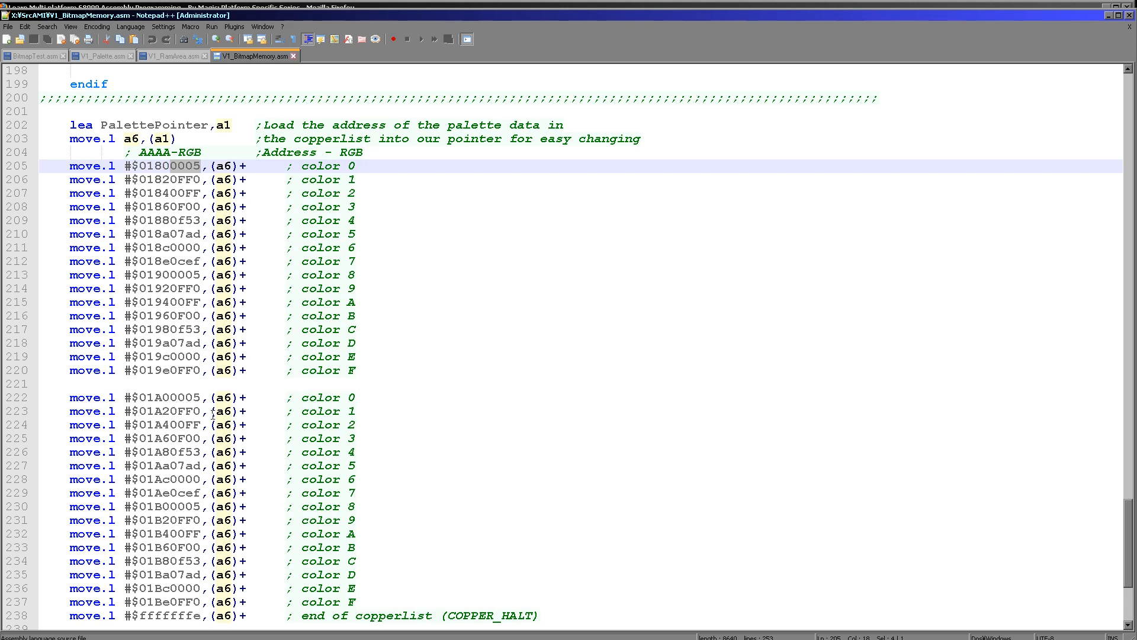
mouse_move(192, 147)
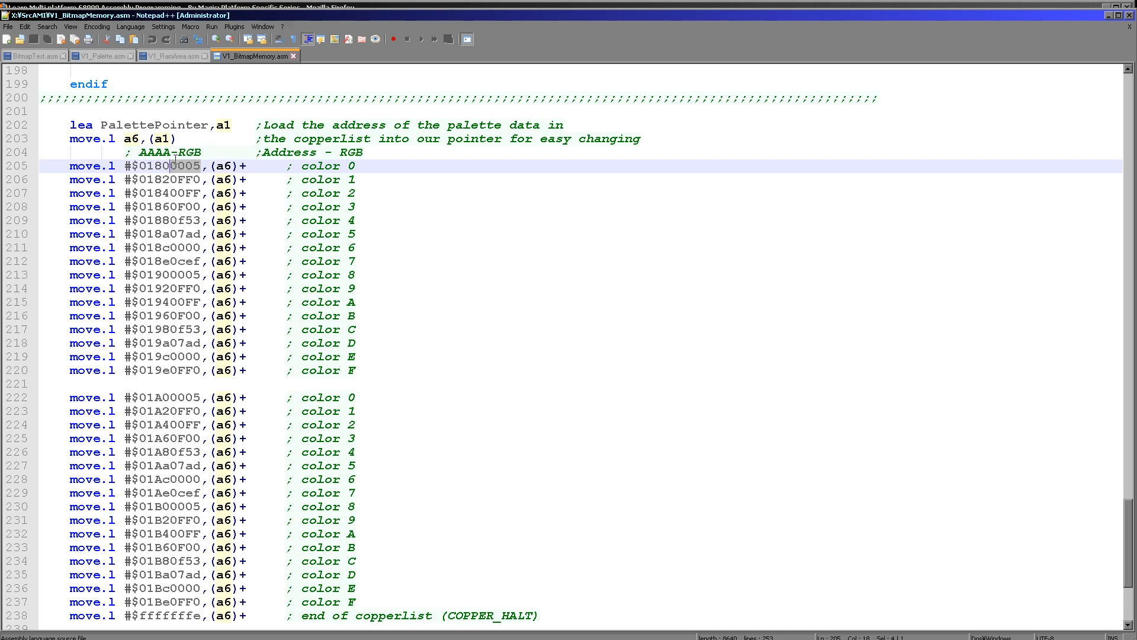
Highlight PalettePointer in V1_BitmapMemory.asm and view its definition in V1_RamArea.asm
double_click(154, 124)
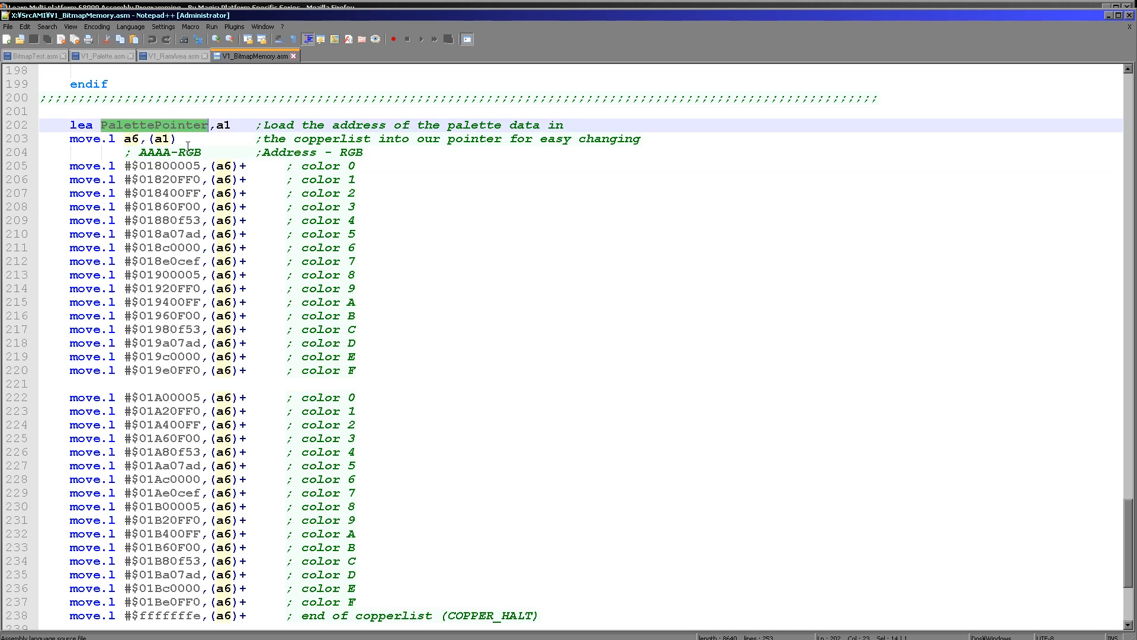
mouse_move(210, 393)
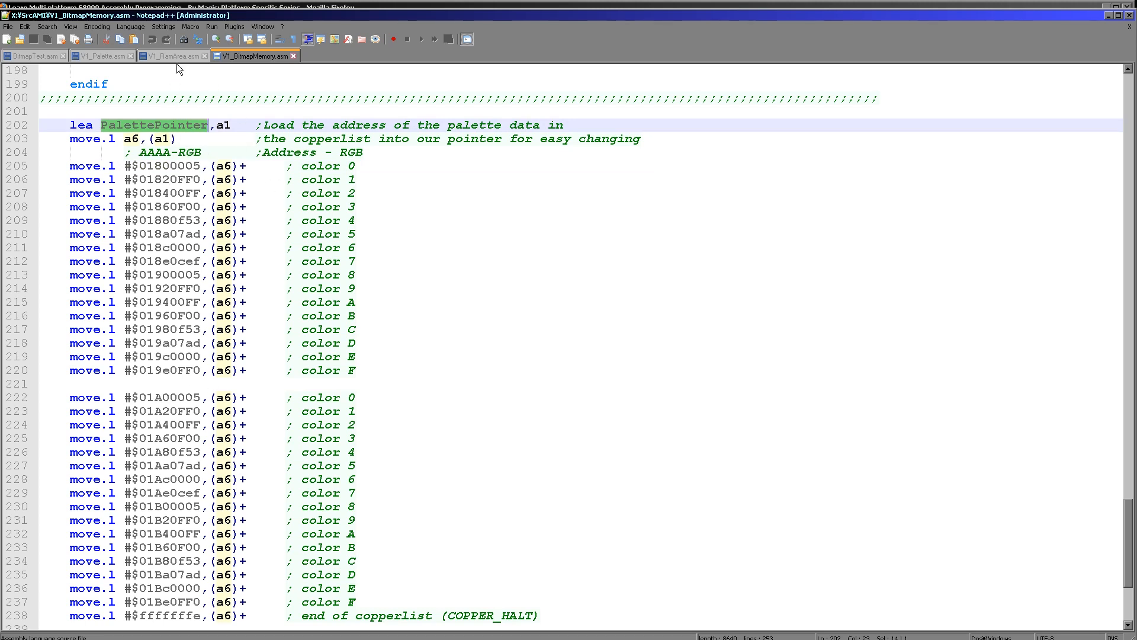
left_click(171, 55)
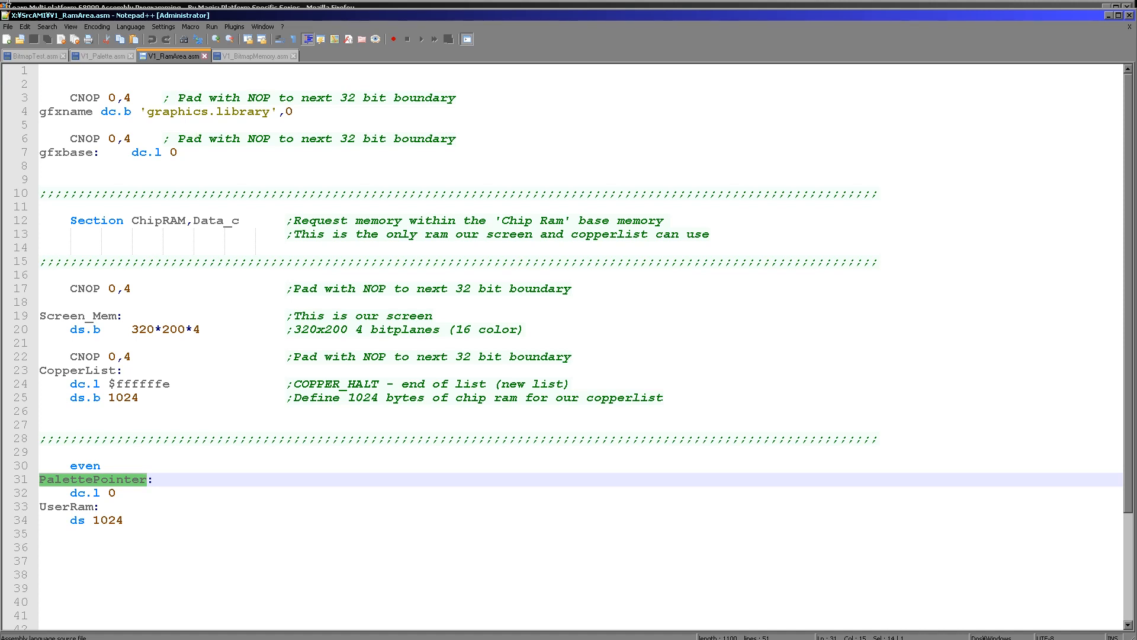
Return to the SetPalette routine in V1_Palette.asm
left_click(101, 56)
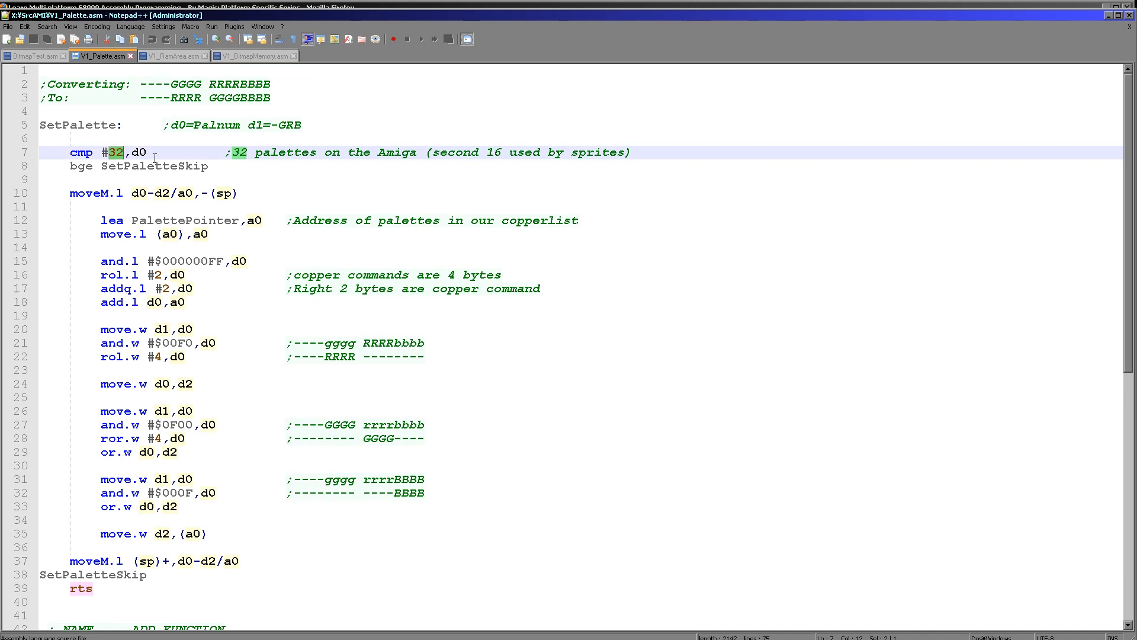
Walk through SetPalette's offset calculation — 000000FF mask, rotate by 2, add 2 bytes — then view the copperlist colour entries
left_click(208, 260)
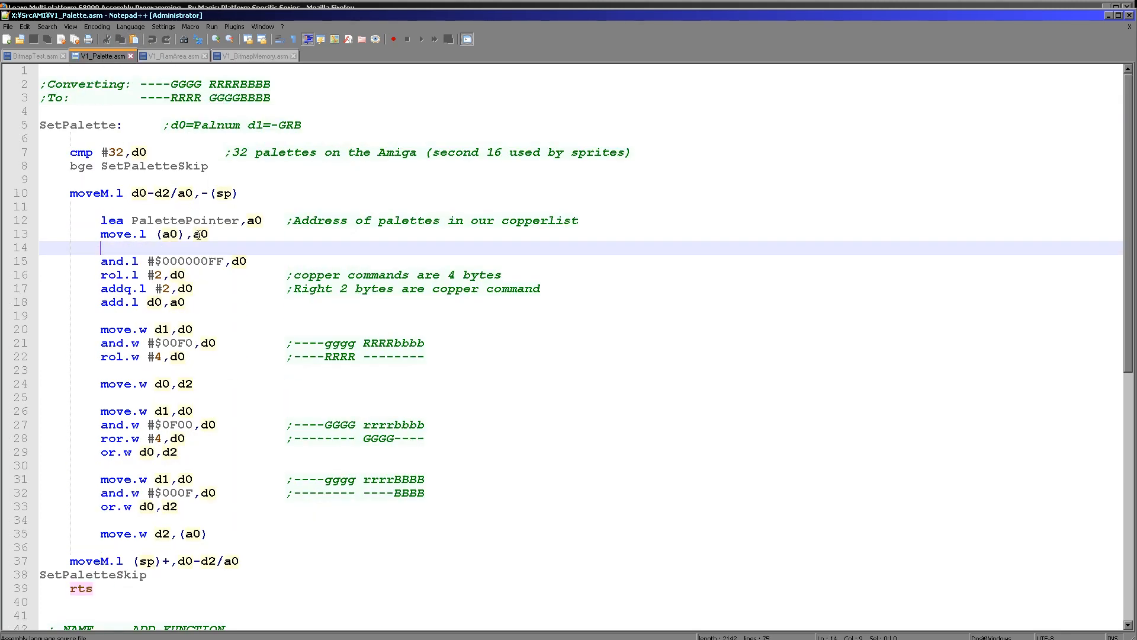
double_click(184, 220)
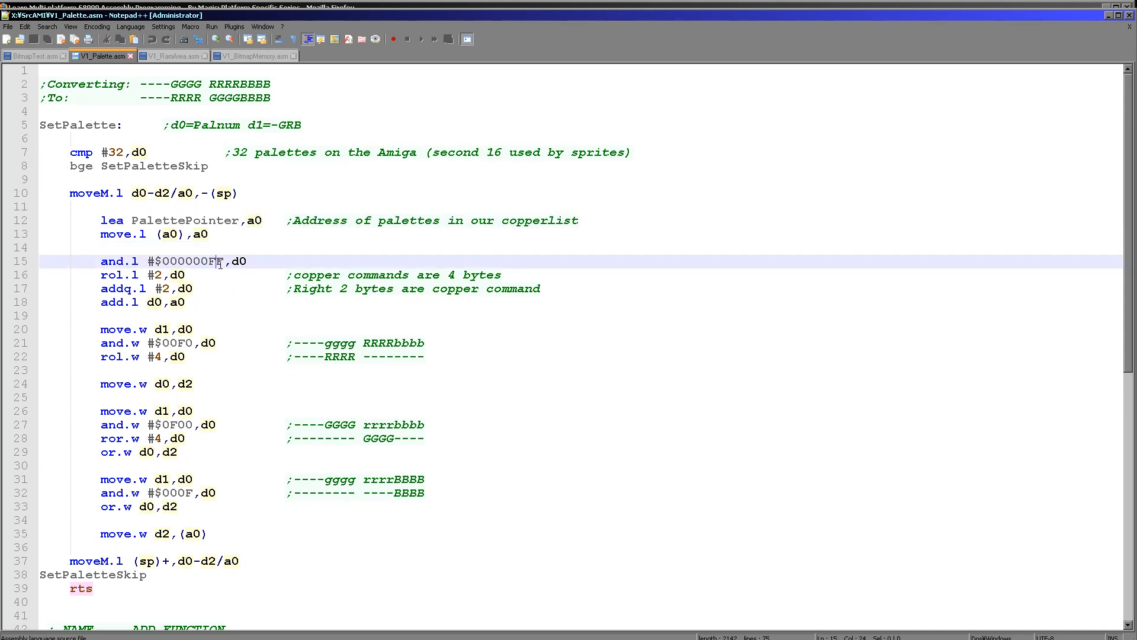
double_click(192, 261)
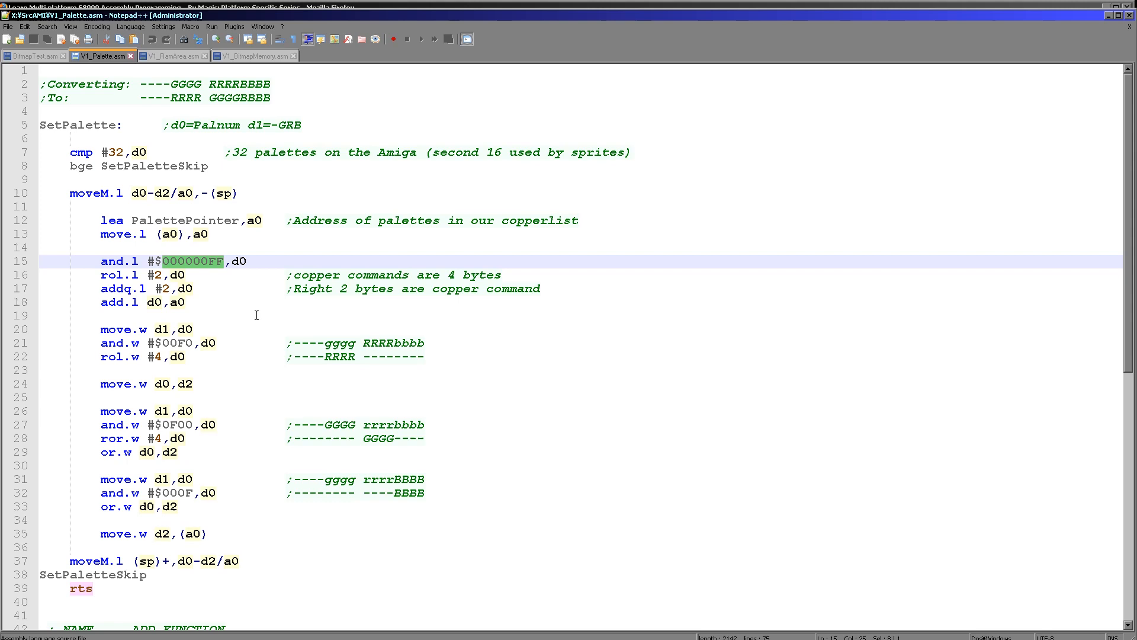
mouse_move(233, 241)
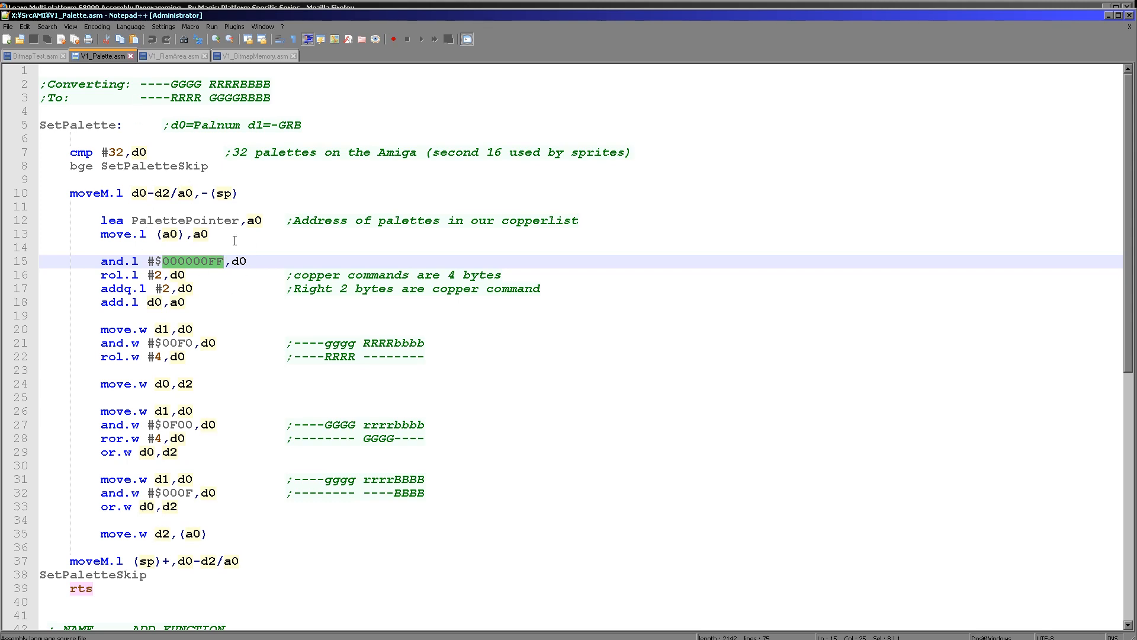
left_click(211, 274)
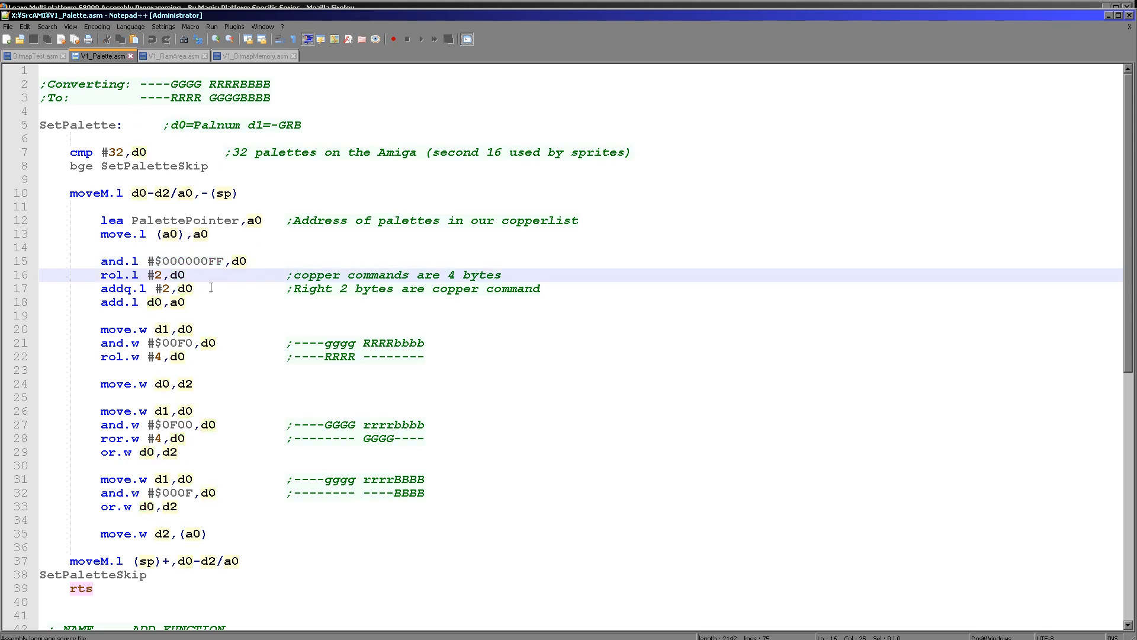
mouse_move(215, 311)
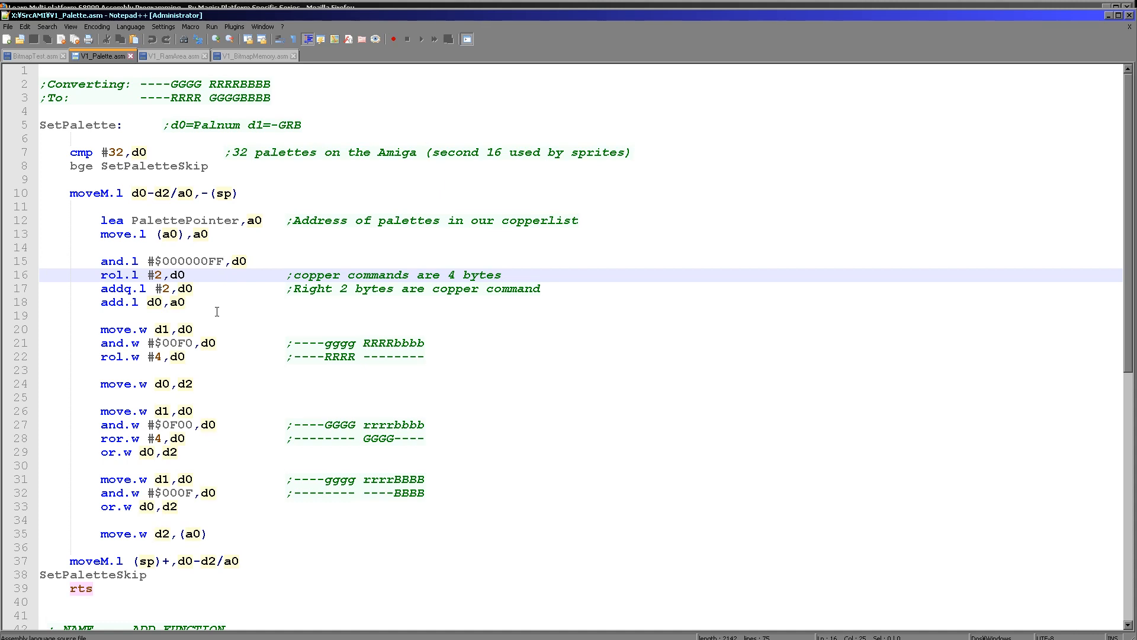
left_click(224, 275)
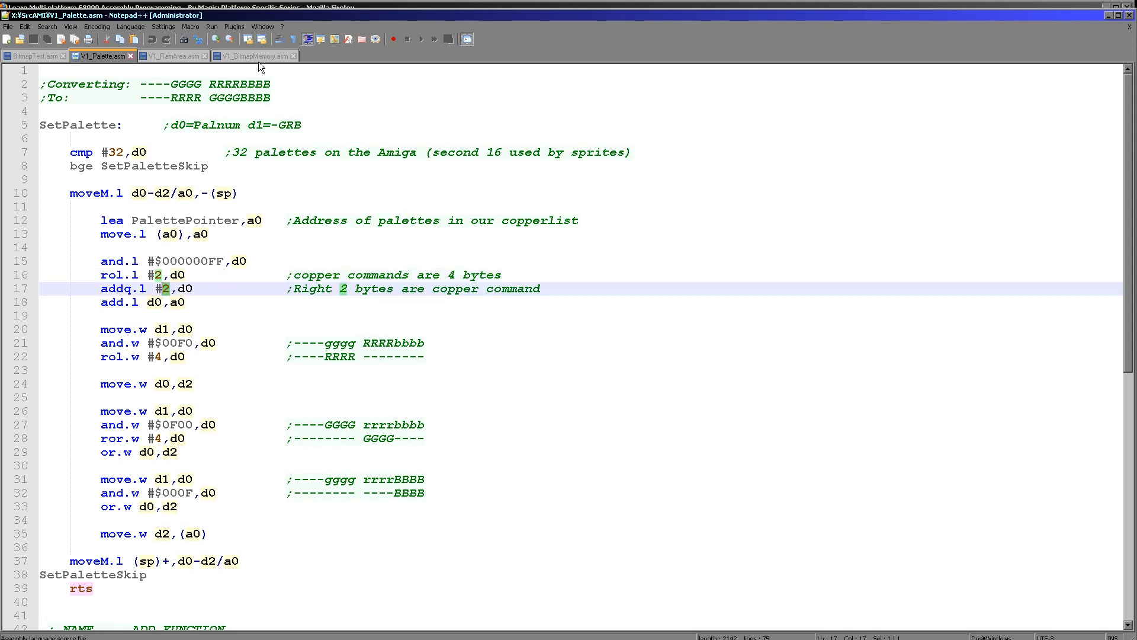
left_click(253, 56)
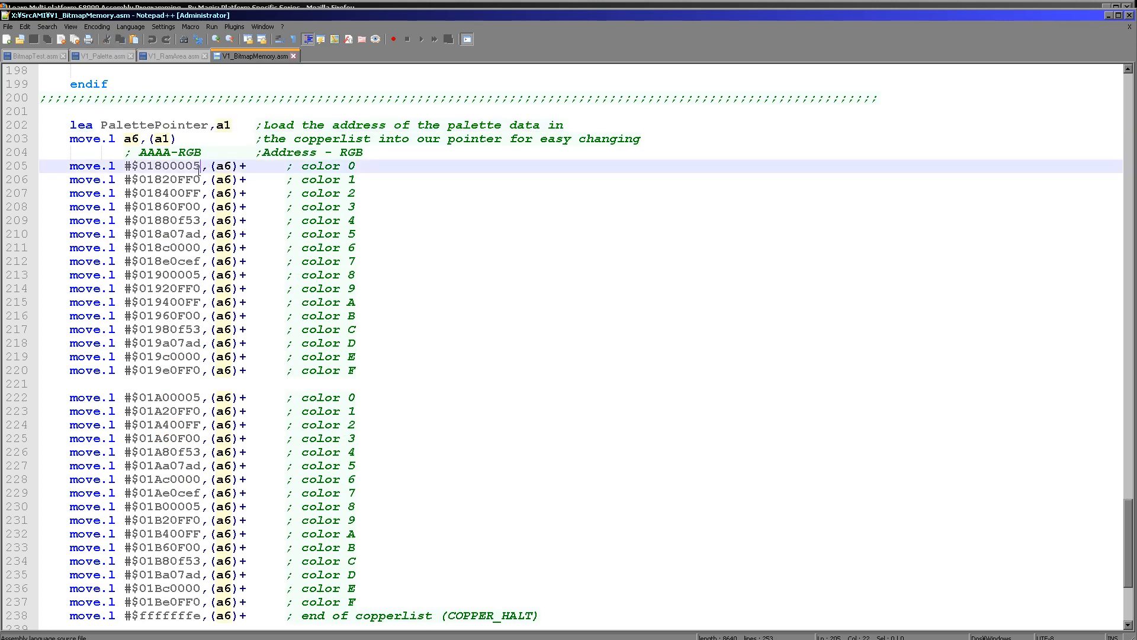
Highlight the first copperlist colour entry's value, then return to SetPalette in V1_Palette.asm
double_click(185, 166)
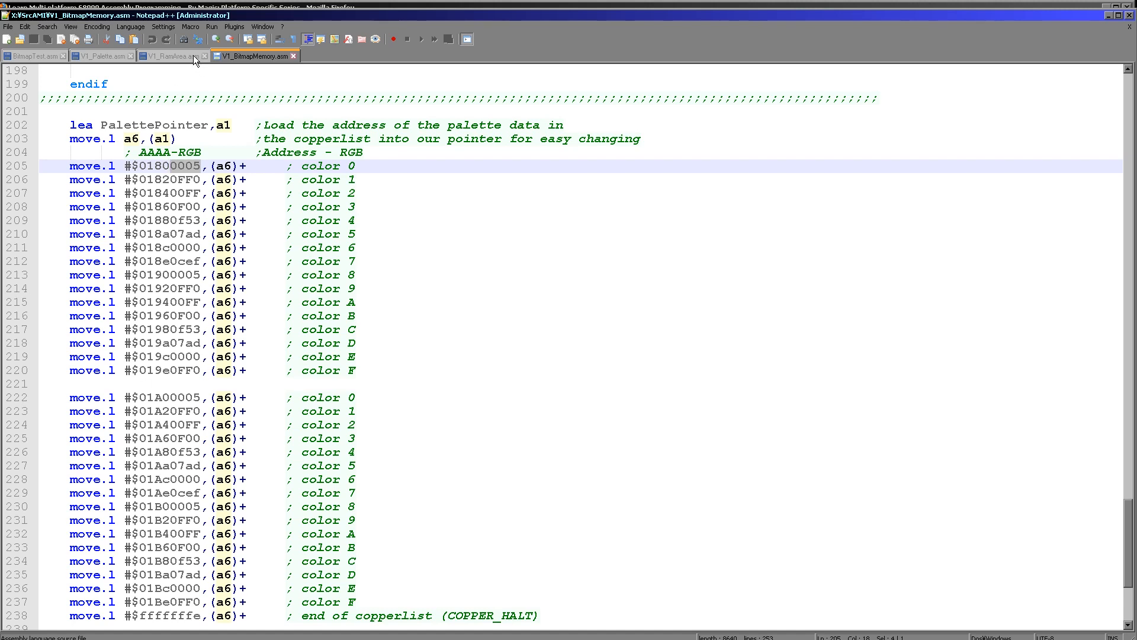
left_click(99, 56)
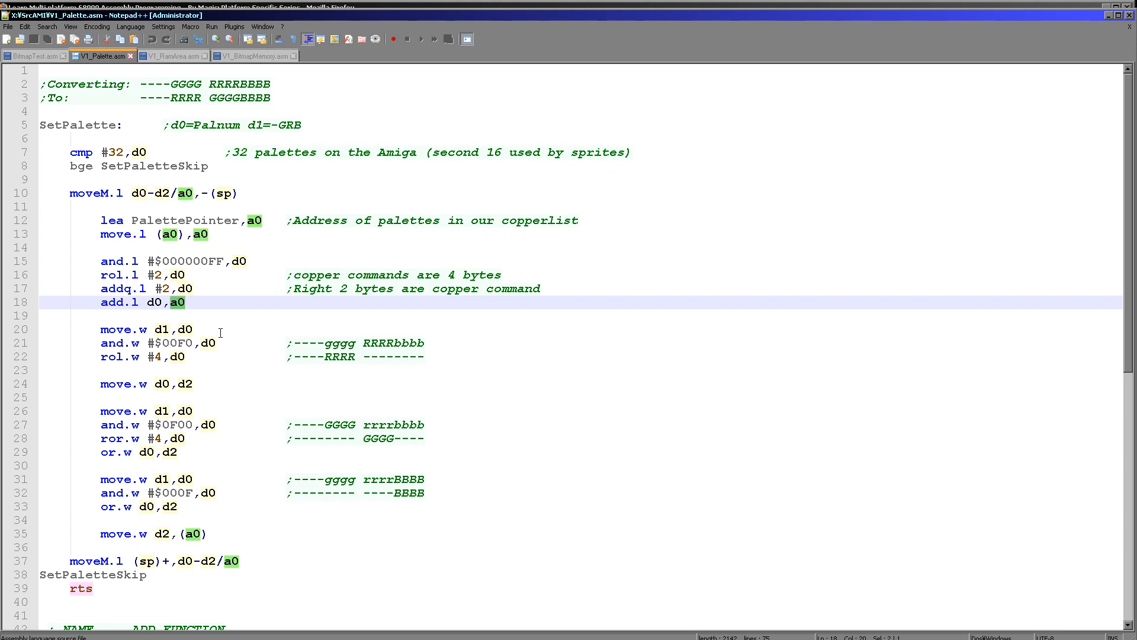
mouse_move(377, 338)
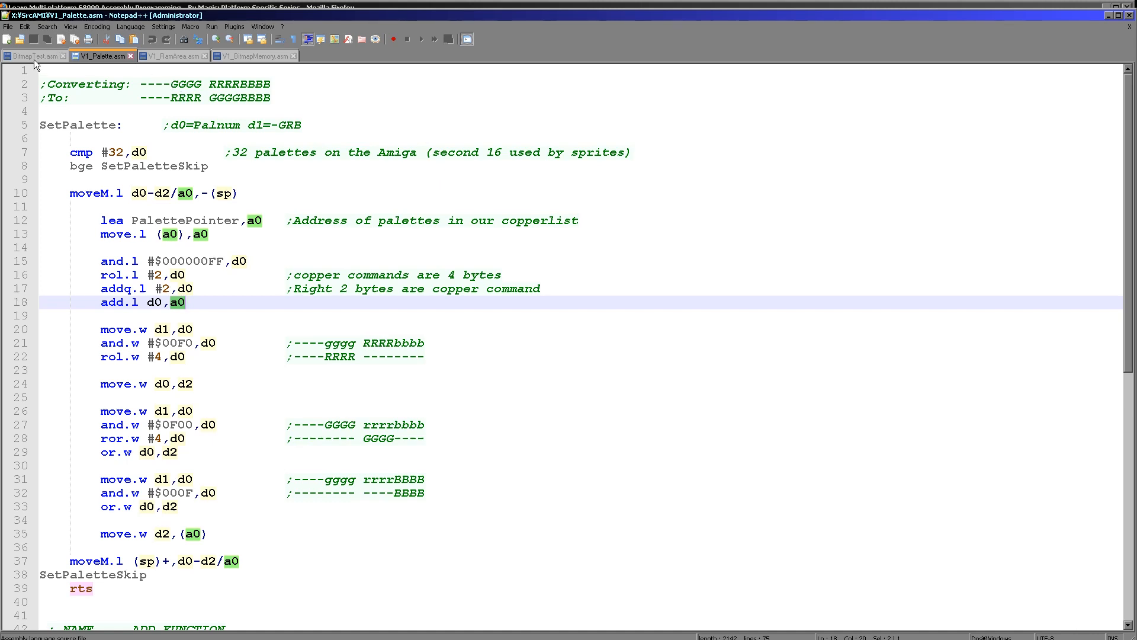
left_click(33, 55)
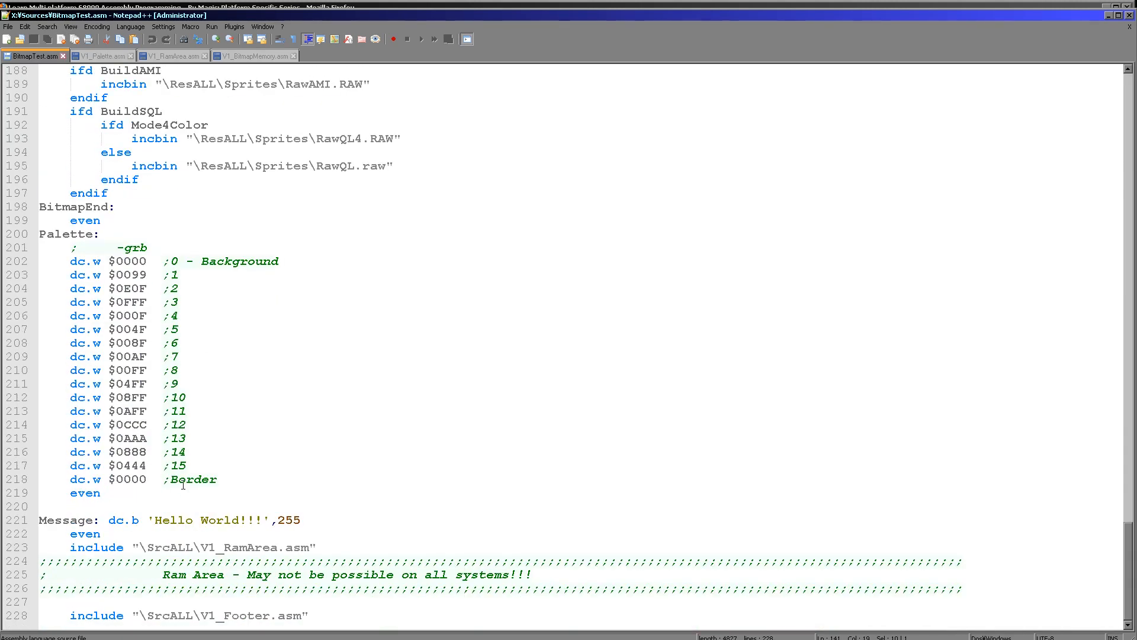
left_click(170, 55)
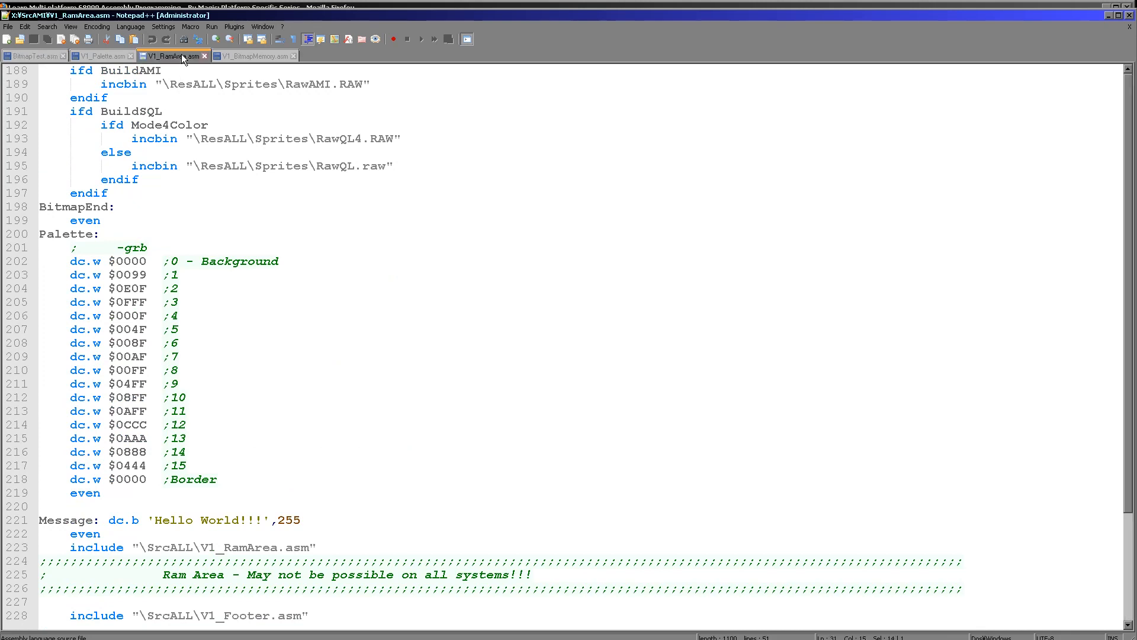
left_click(98, 56)
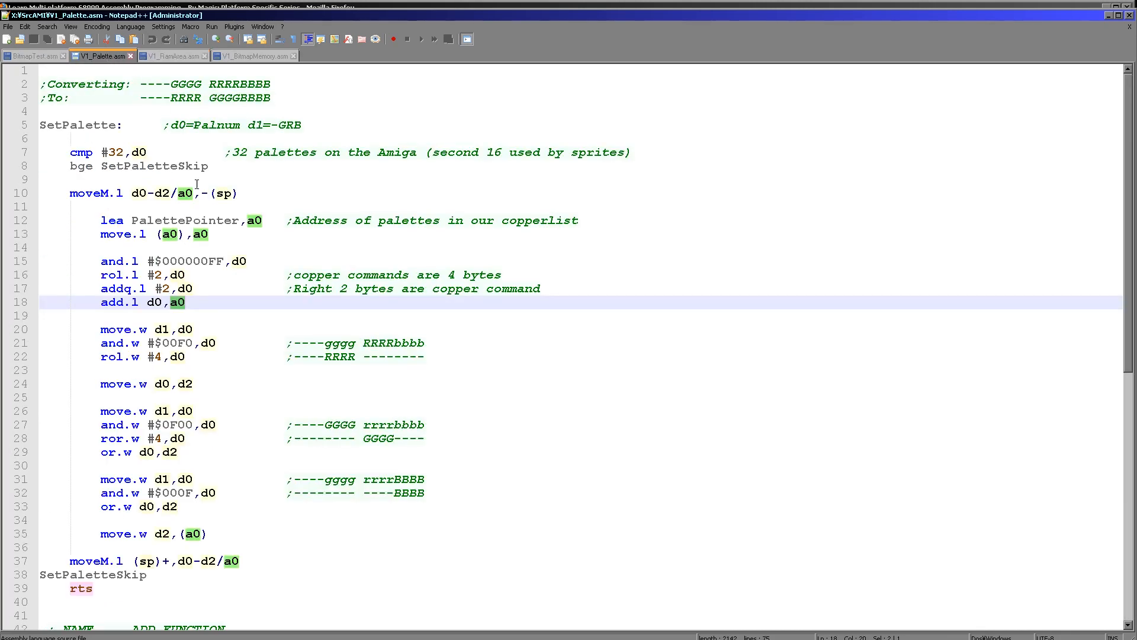
mouse_move(205, 270)
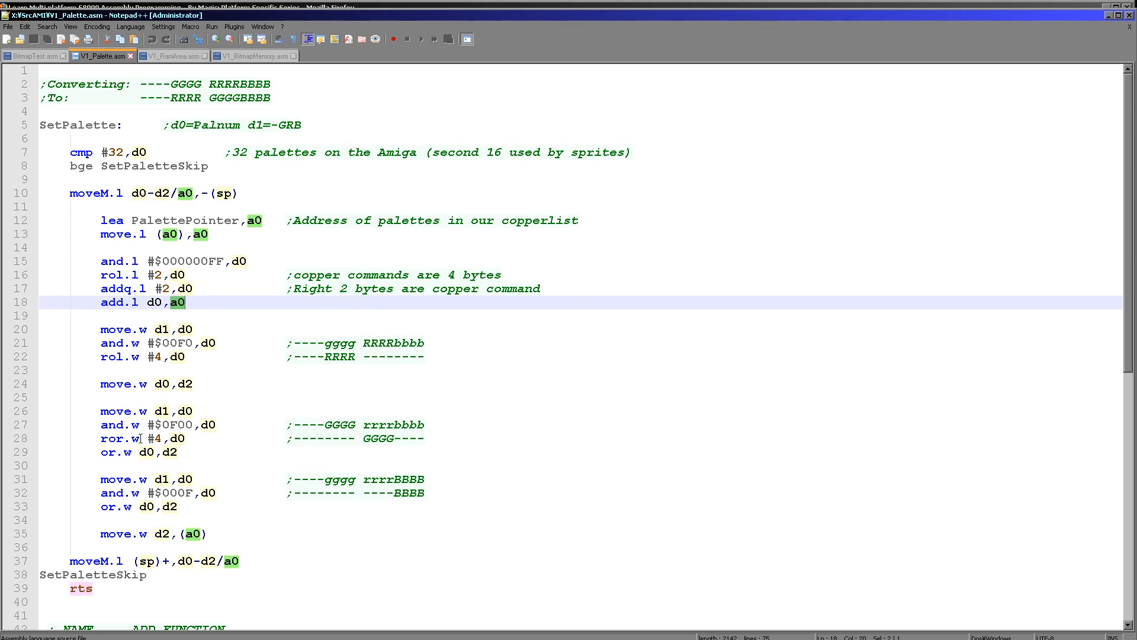
mouse_move(173, 367)
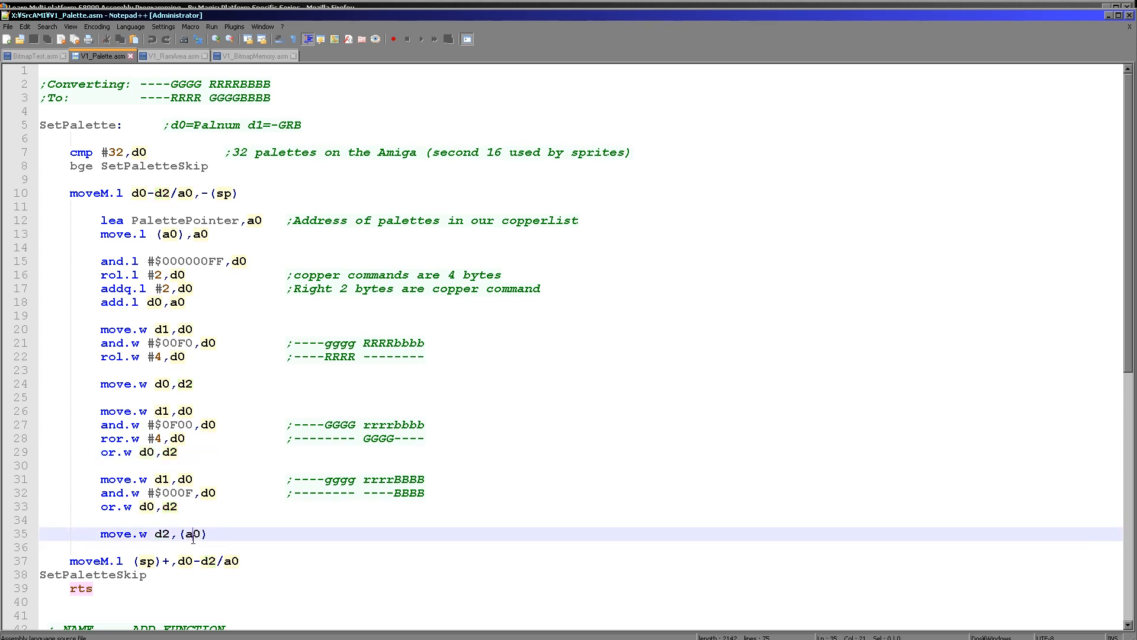
scroll("down", 3)
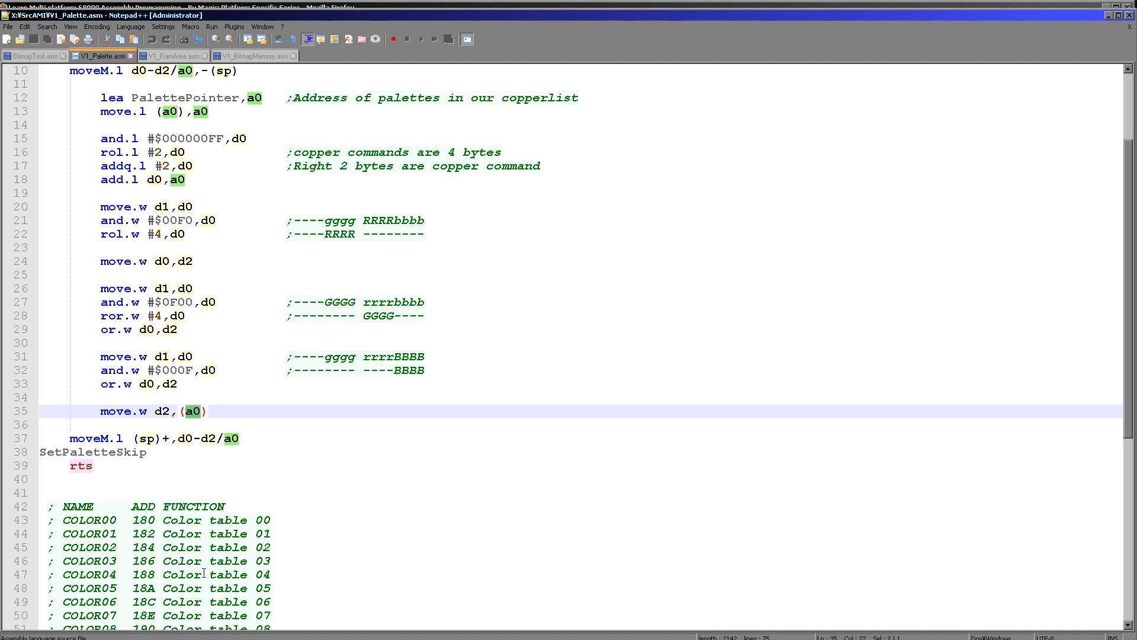
scroll("down", 3)
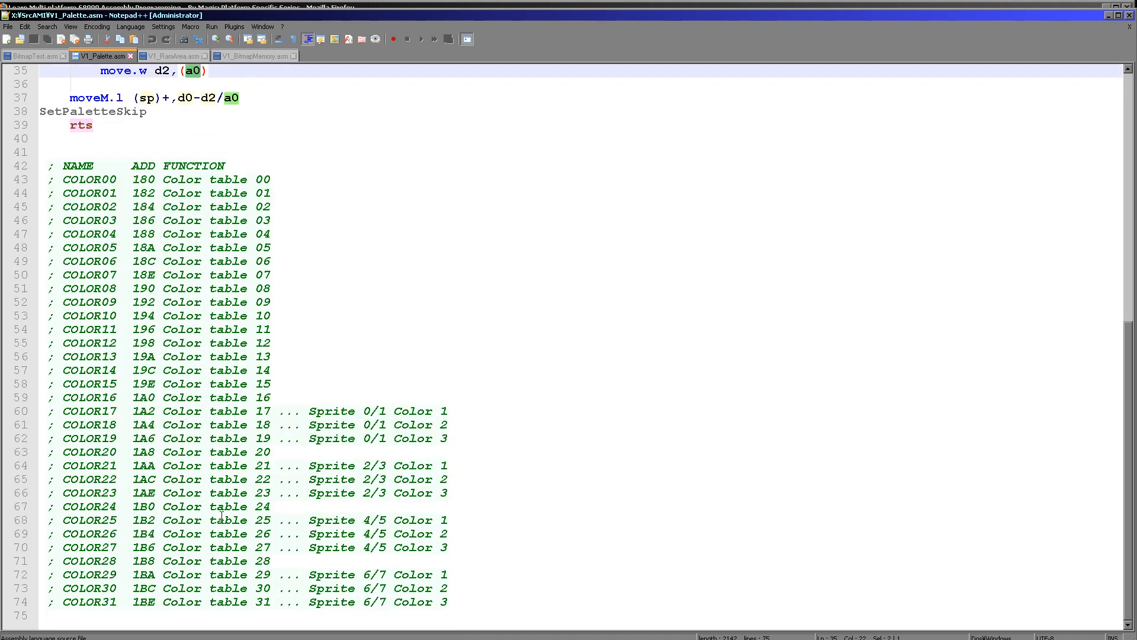